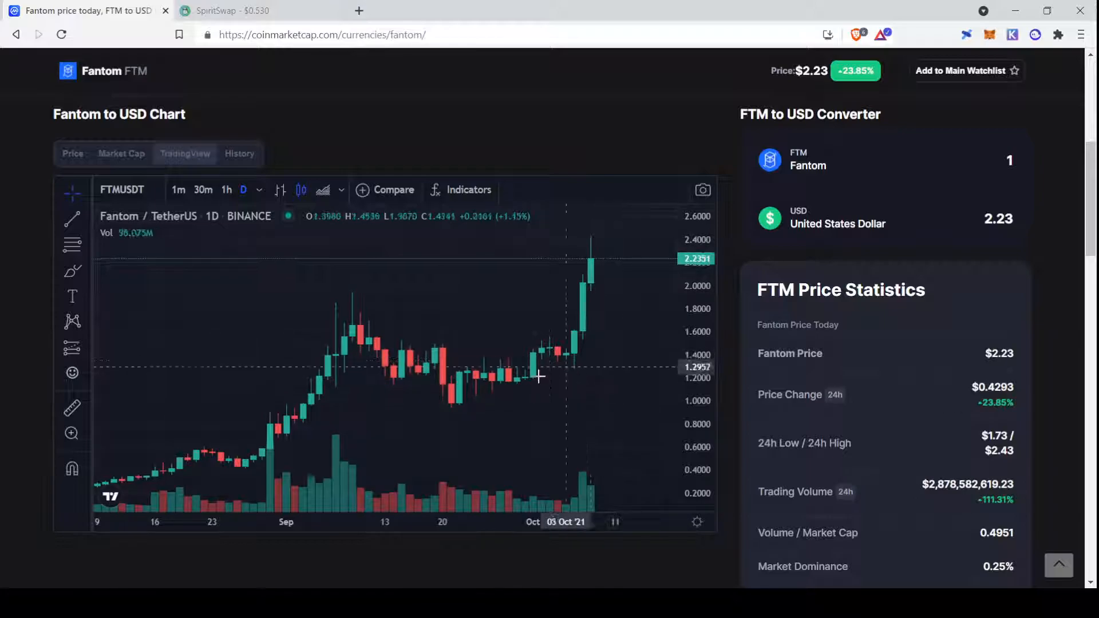
{"action": "mouse_move", "coordinate": [548, 372]}
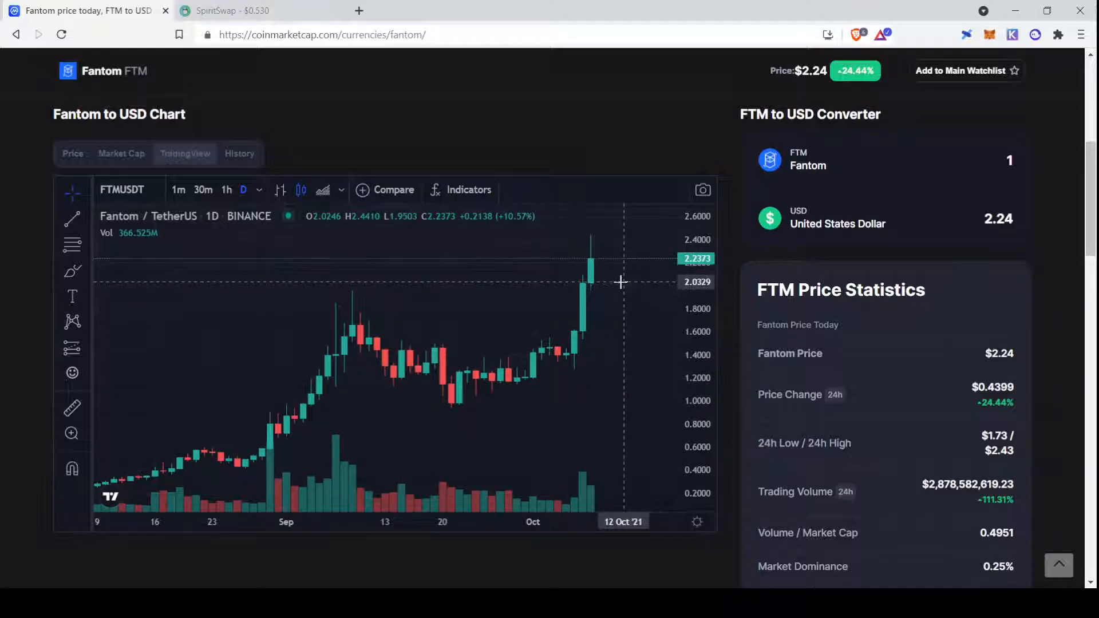
{"action": "mouse_move", "coordinate": [603, 277]}
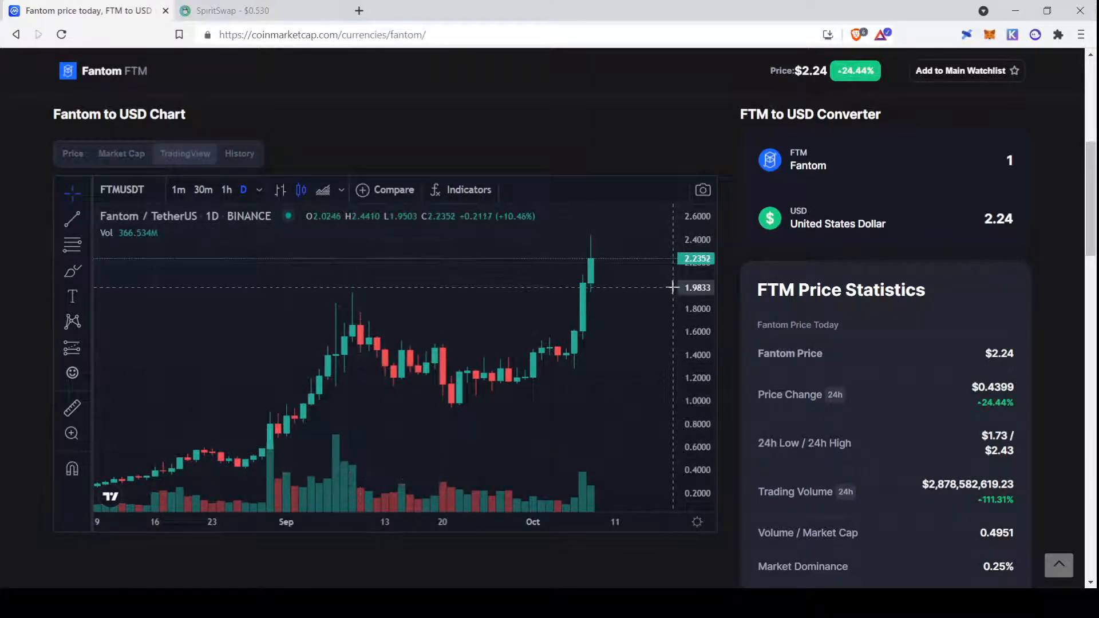
{"action": "mouse_move", "coordinate": [604, 276]}
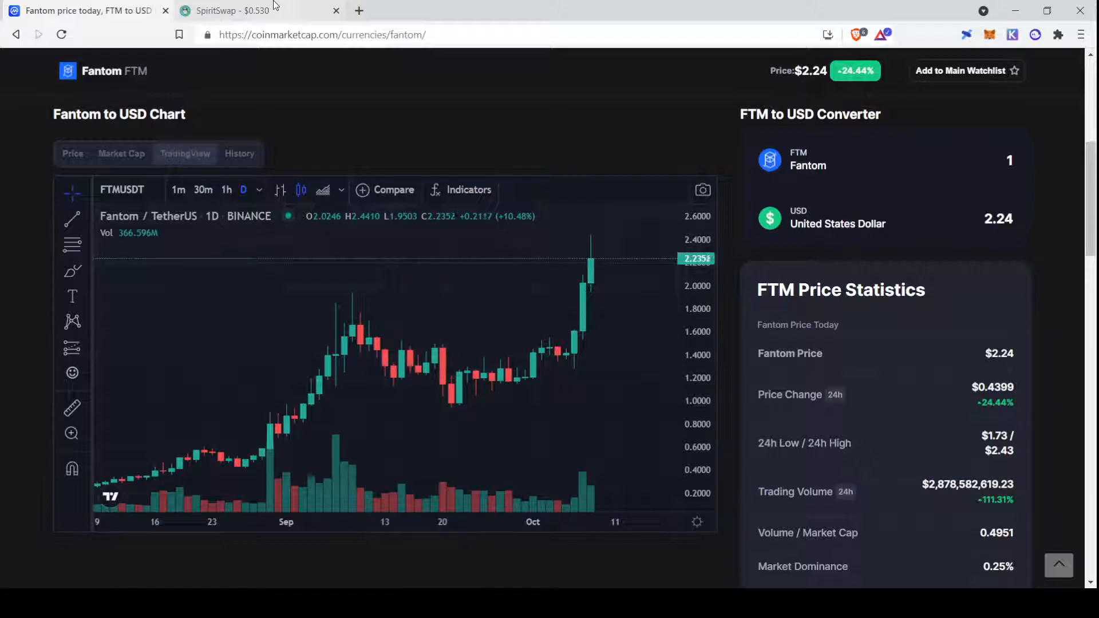
Switch to the SpiritSwap browser tab showing the Farms page with ZOO-FTM and JUST-FTM LP pools.
{"action": "left_click", "coordinate": [231, 11]}
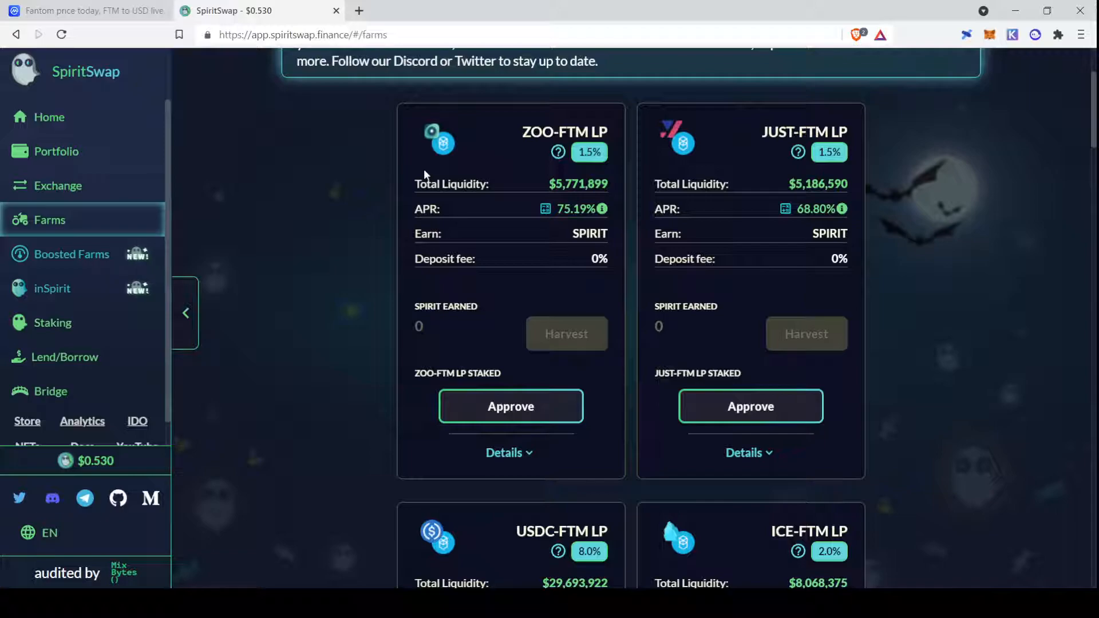
{"action": "mouse_move", "coordinate": [295, 176]}
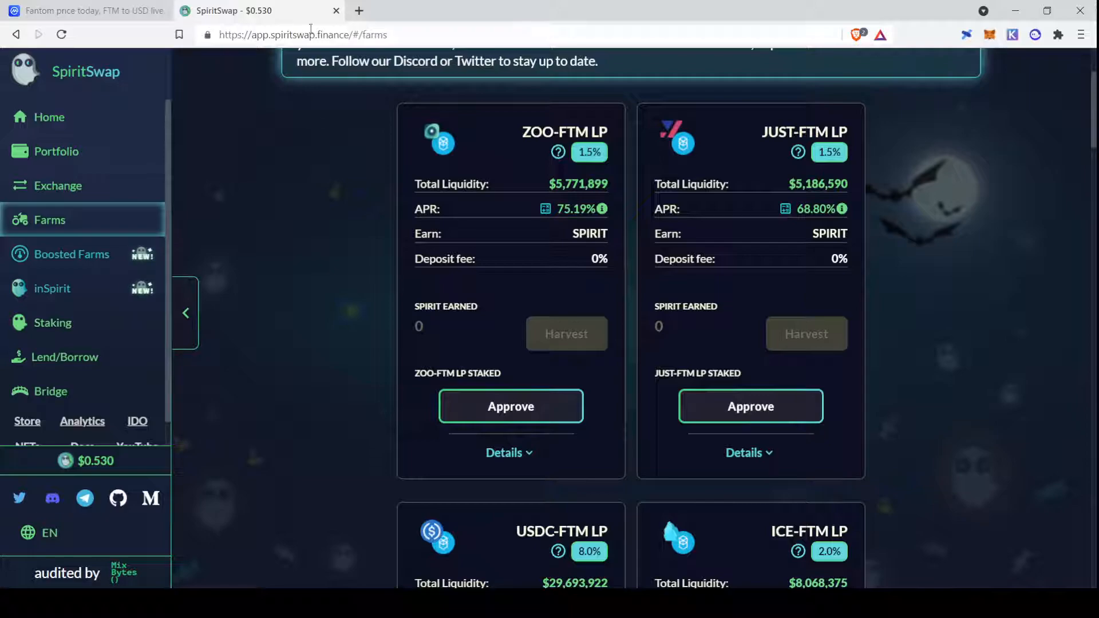
{"action": "mouse_move", "coordinate": [299, 277]}
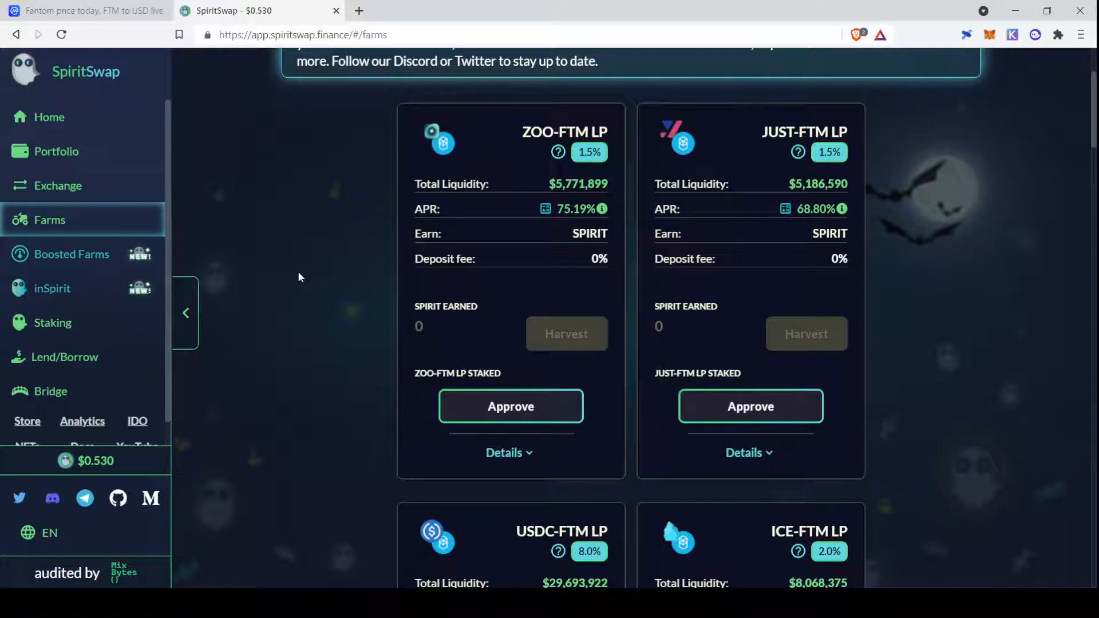
Go to the SpiritSwap home dashboard with Spirit Stats and total value locked.
{"action": "left_click", "coordinate": [49, 117]}
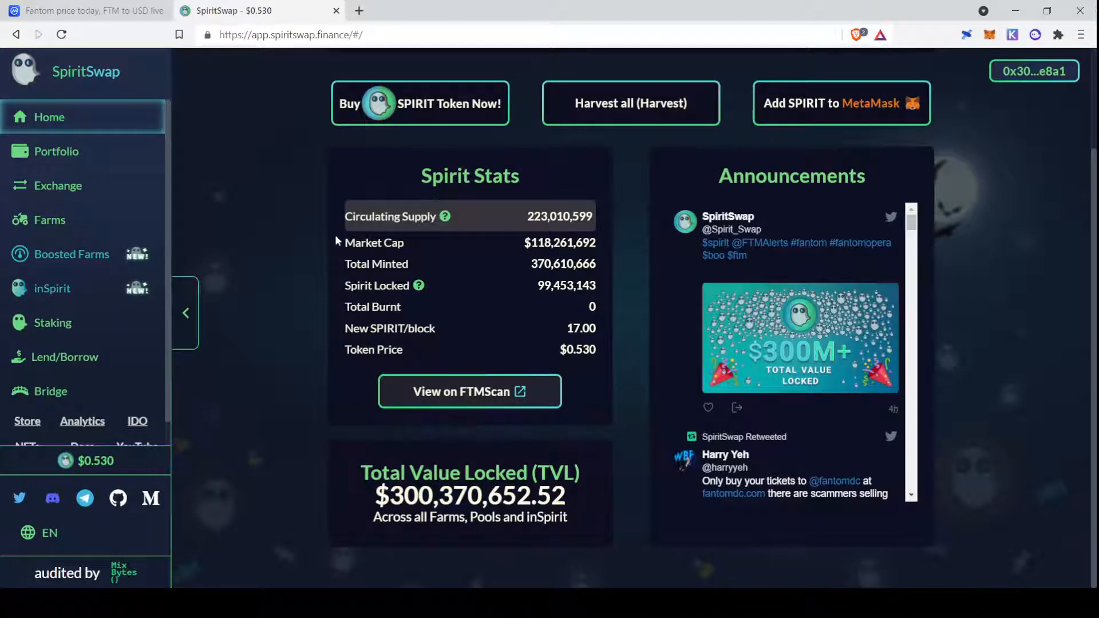
{"action": "mouse_move", "coordinate": [265, 258]}
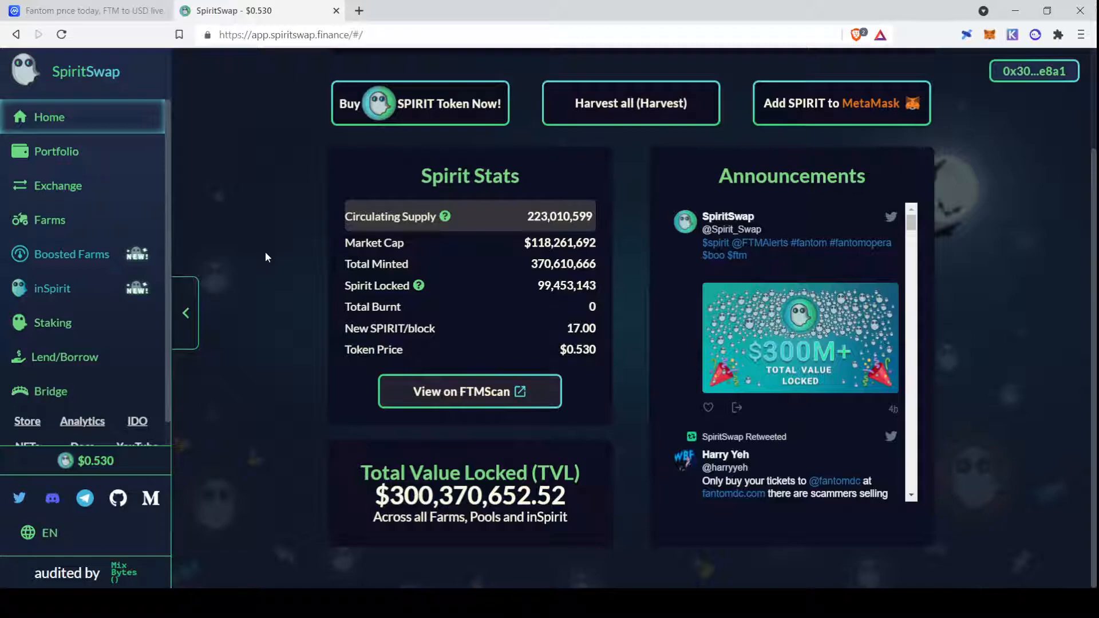
{"action": "mouse_move", "coordinate": [251, 186]}
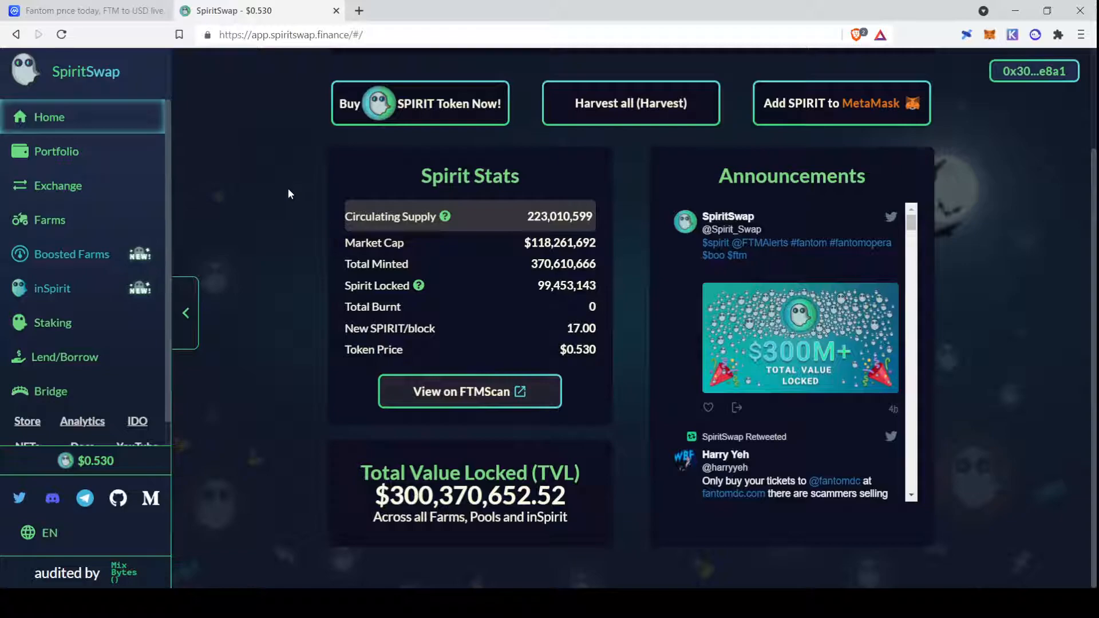
{"action": "mouse_move", "coordinate": [495, 174]}
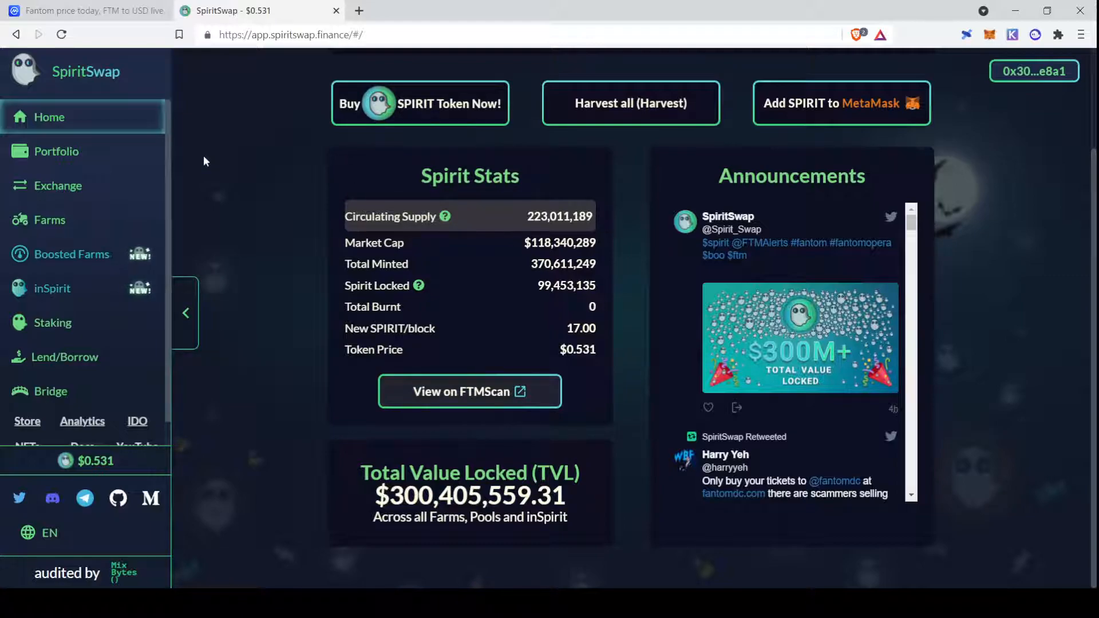
{"action": "mouse_move", "coordinate": [435, 277]}
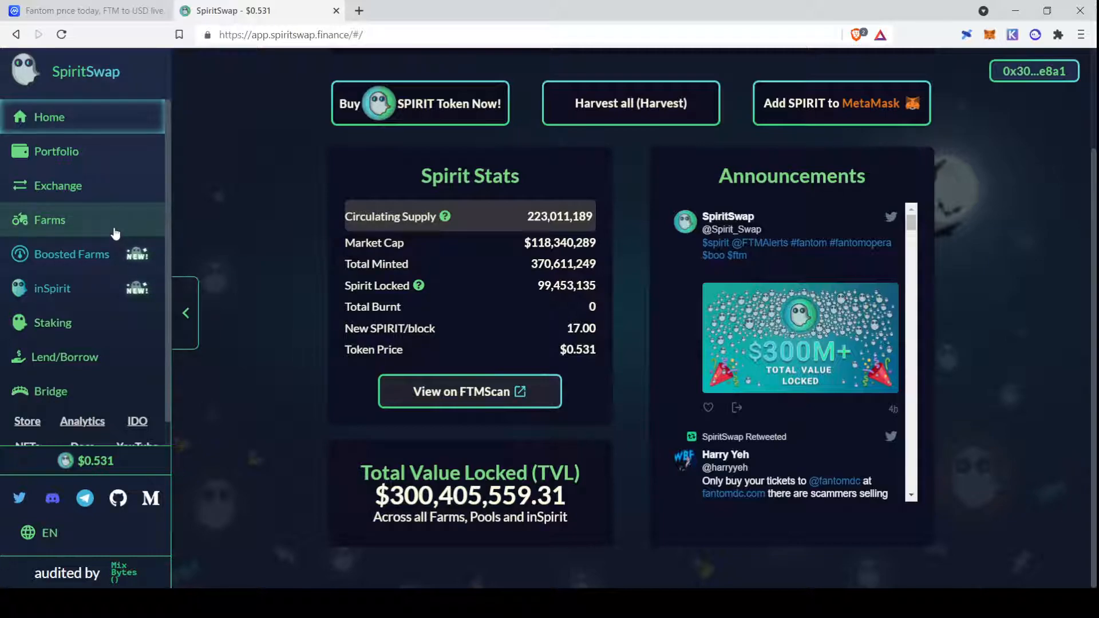
{"action": "mouse_move", "coordinate": [95, 224]}
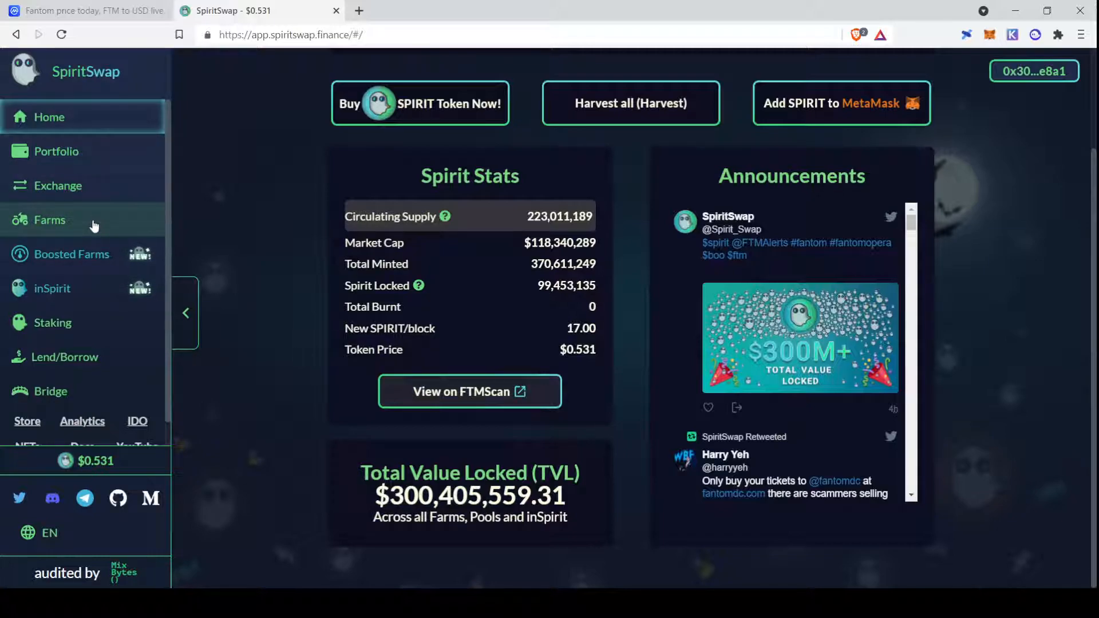
Return to the Farms list and scroll to the USDC-FTM LP farm near 179% APR.
{"action": "left_click", "coordinate": [49, 220]}
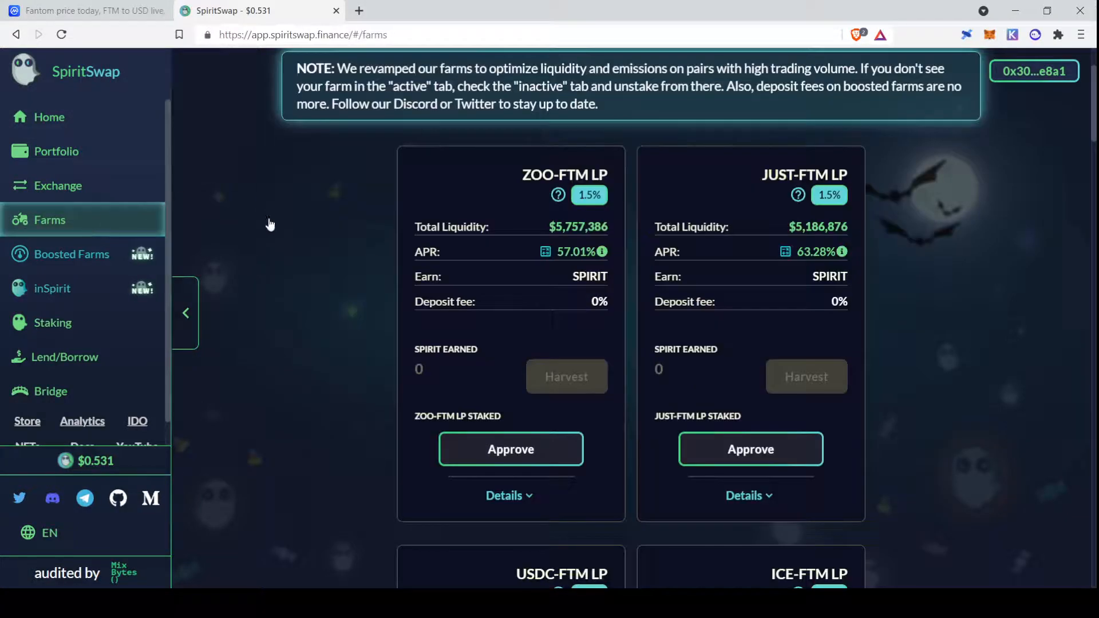
{"action": "scroll", "scroll_direction": "down", "scroll_amount": 3}
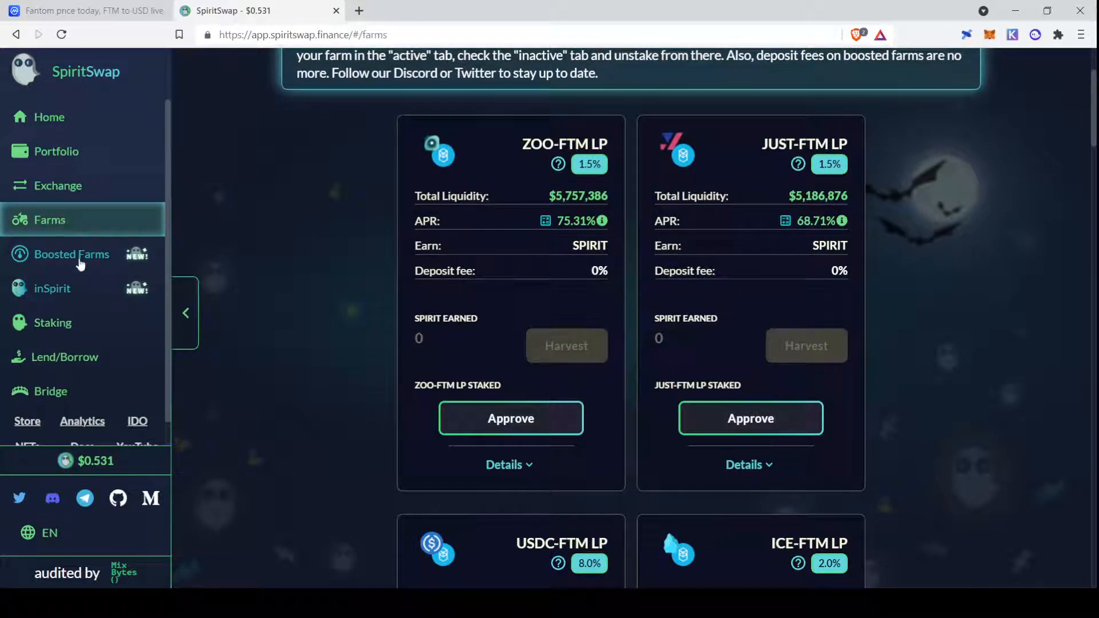
{"action": "scroll", "scroll_direction": "down", "scroll_amount": 3}
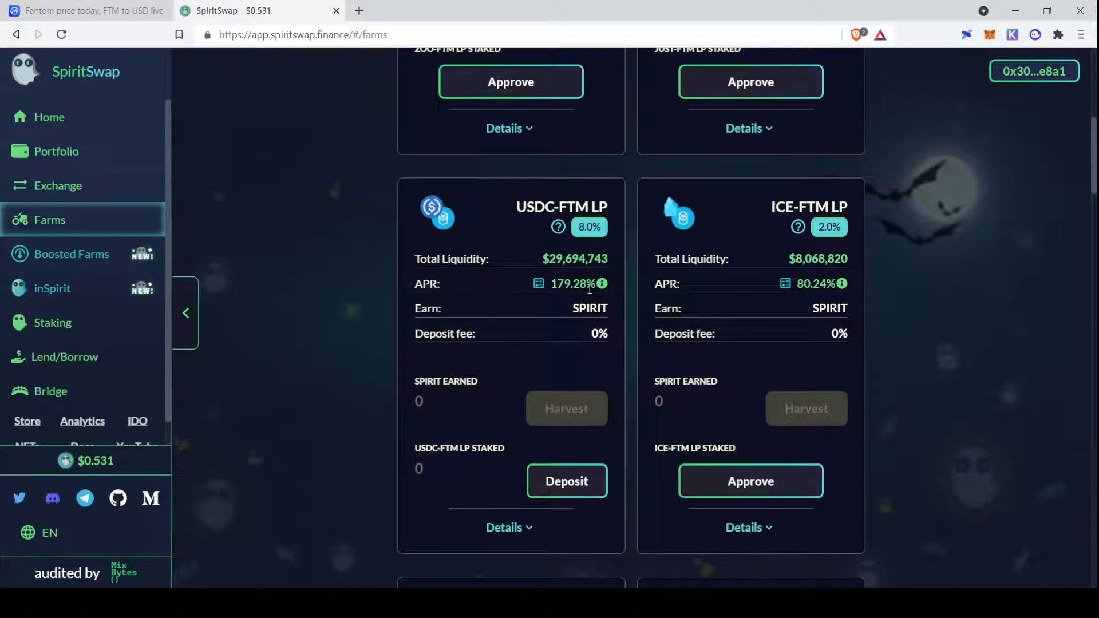
{"action": "mouse_move", "coordinate": [71, 254]}
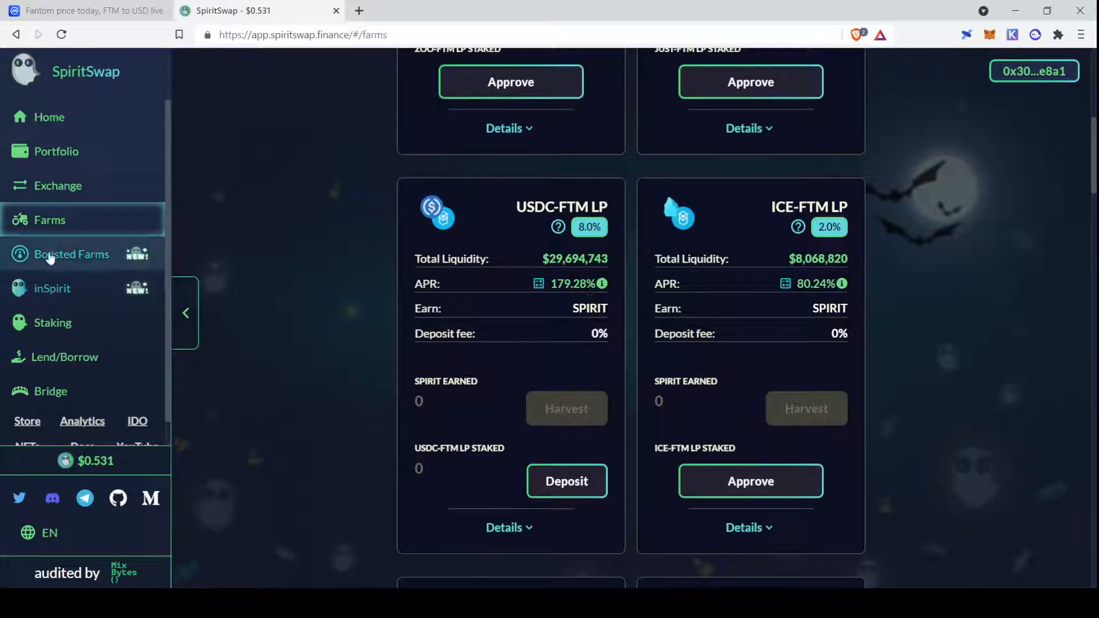
Browse the Boosted Farms list down to the WETH-FTM LP farm with its 64–161% APR range.
{"action": "left_click", "coordinate": [71, 254]}
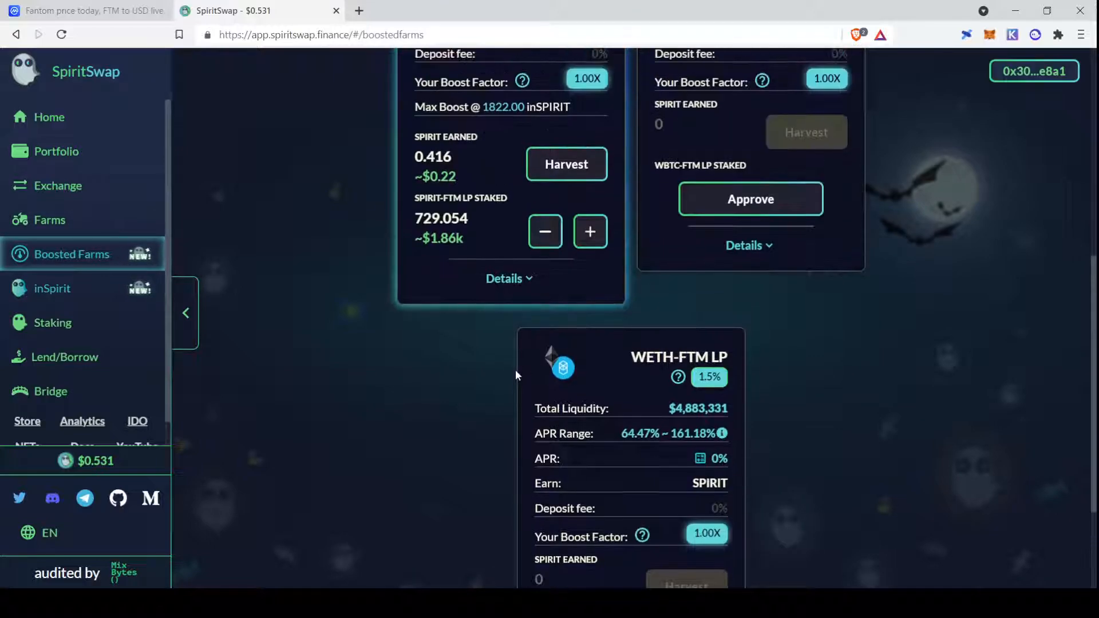
{"action": "scroll", "scroll_direction": "down", "scroll_amount": 3}
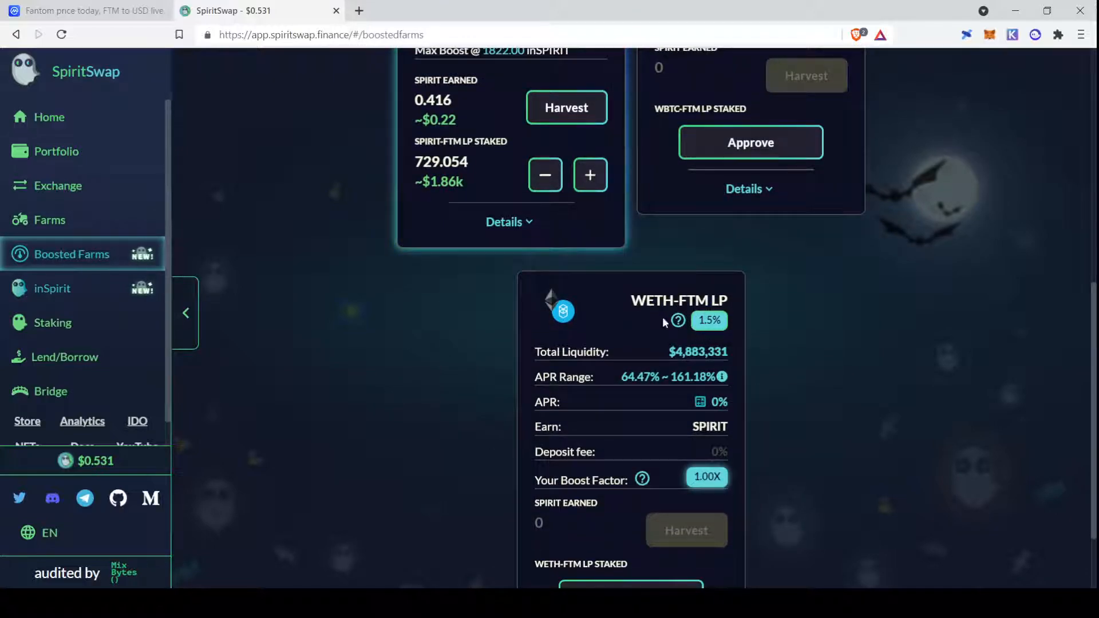
{"action": "mouse_move", "coordinate": [734, 385]}
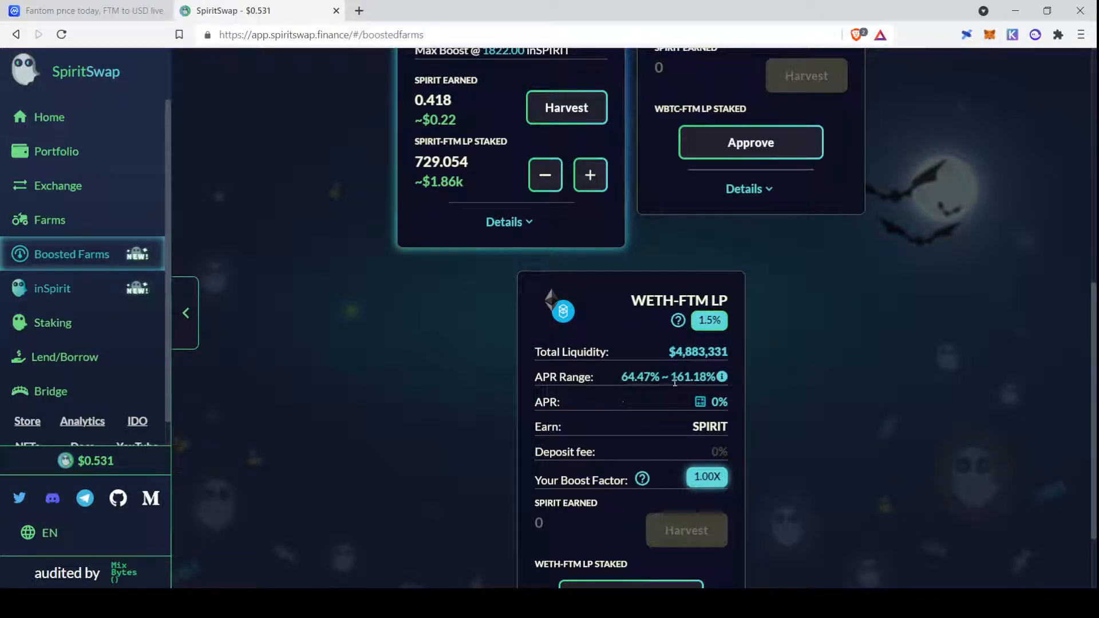
{"action": "mouse_move", "coordinate": [291, 405]}
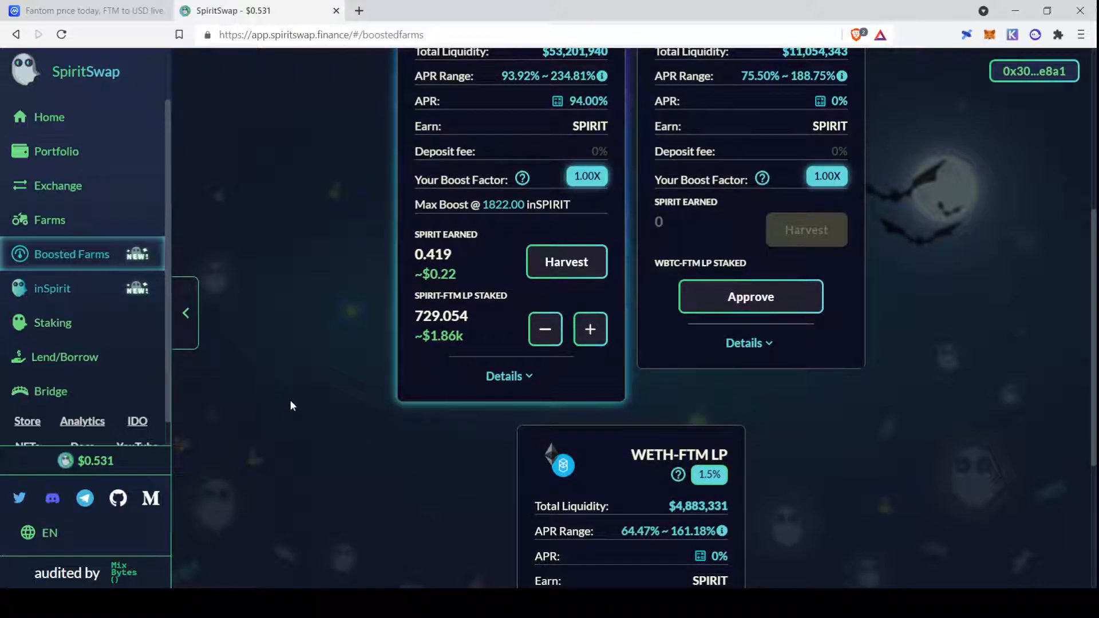
{"action": "scroll", "scroll_direction": "down", "scroll_amount": 3}
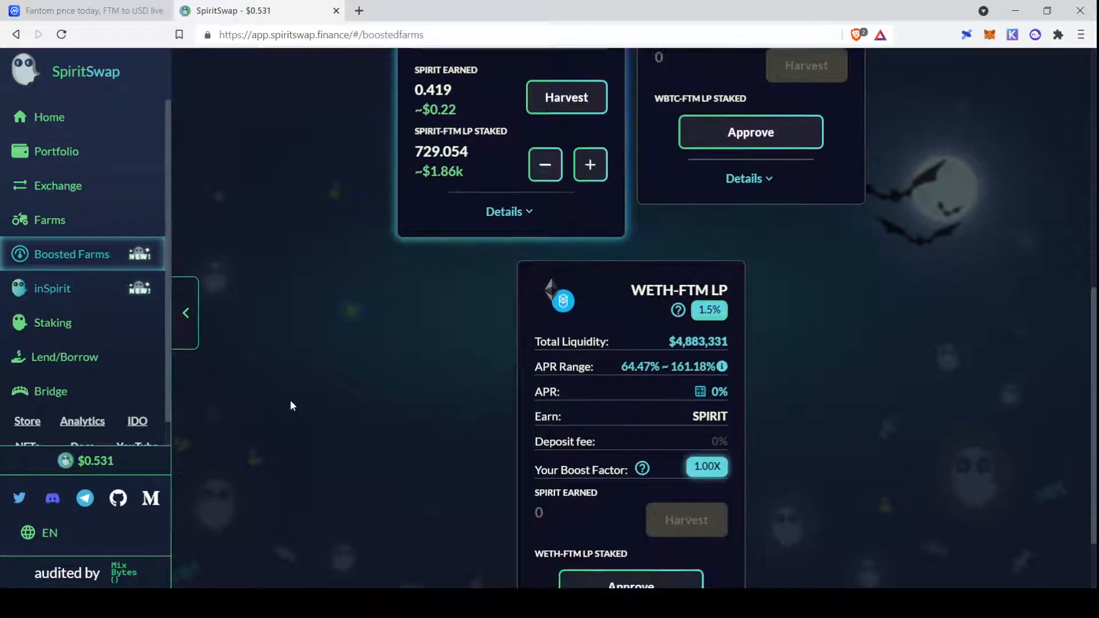
{"action": "scroll", "scroll_direction": "down", "scroll_amount": 3}
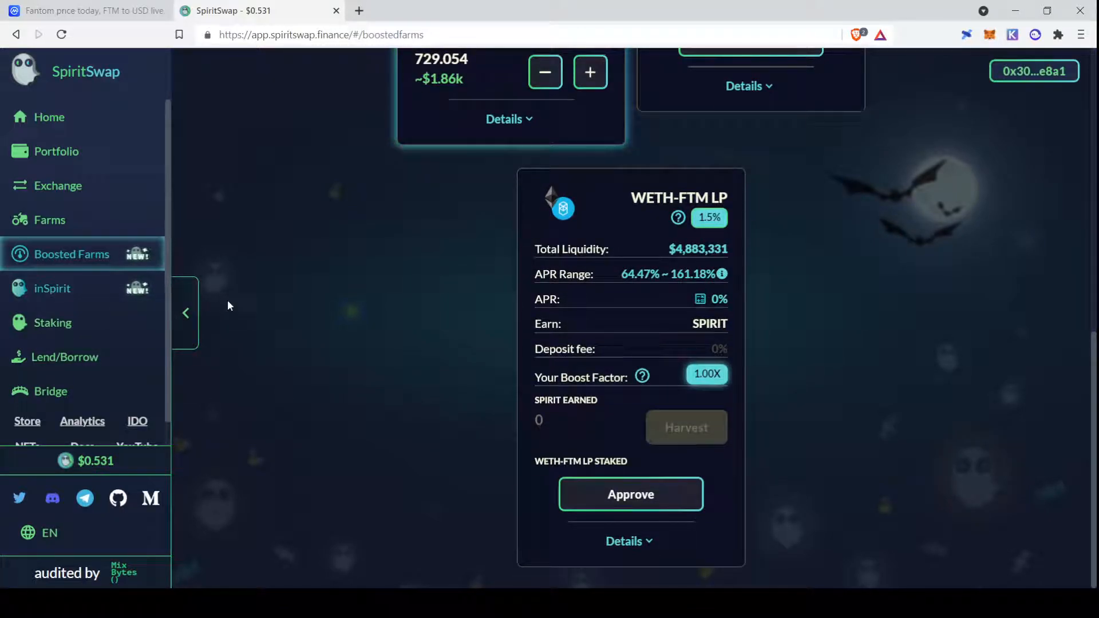
{"action": "mouse_move", "coordinate": [102, 226]}
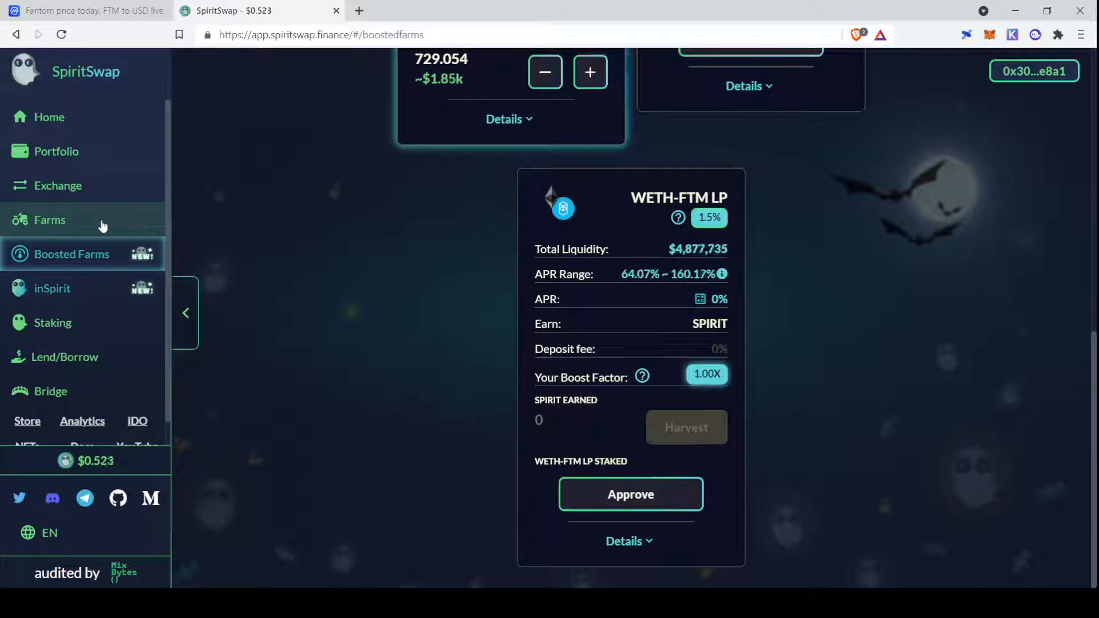
Return to the regular Farms list and scroll to the USDC-FTM LP farm with zero staked.
{"action": "left_click", "coordinate": [50, 220]}
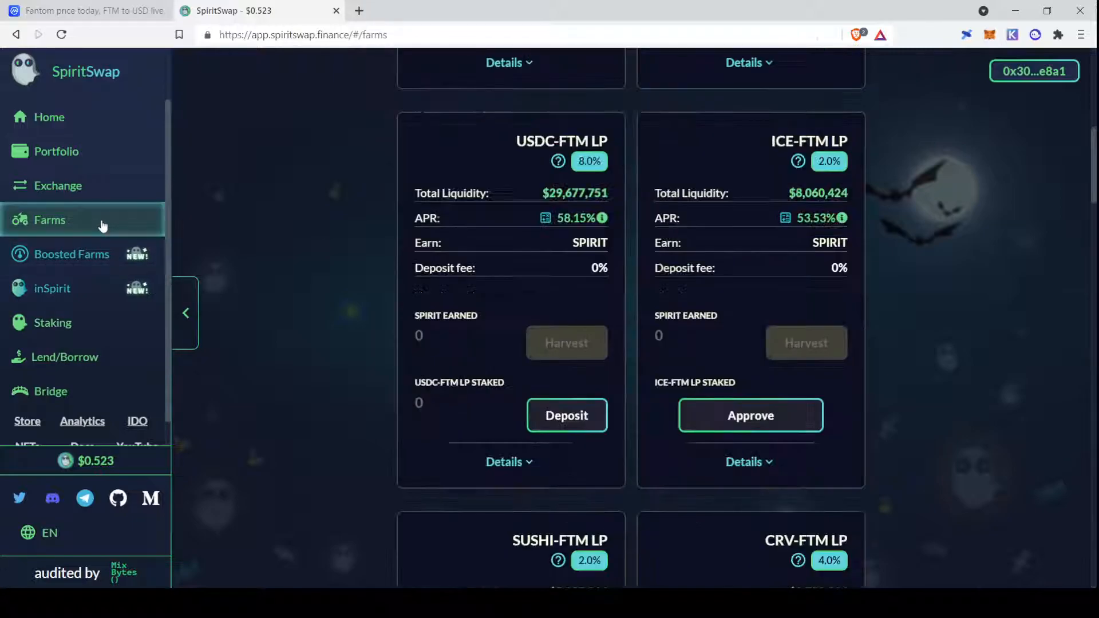
{"action": "scroll", "scroll_direction": "down", "scroll_amount": 3}
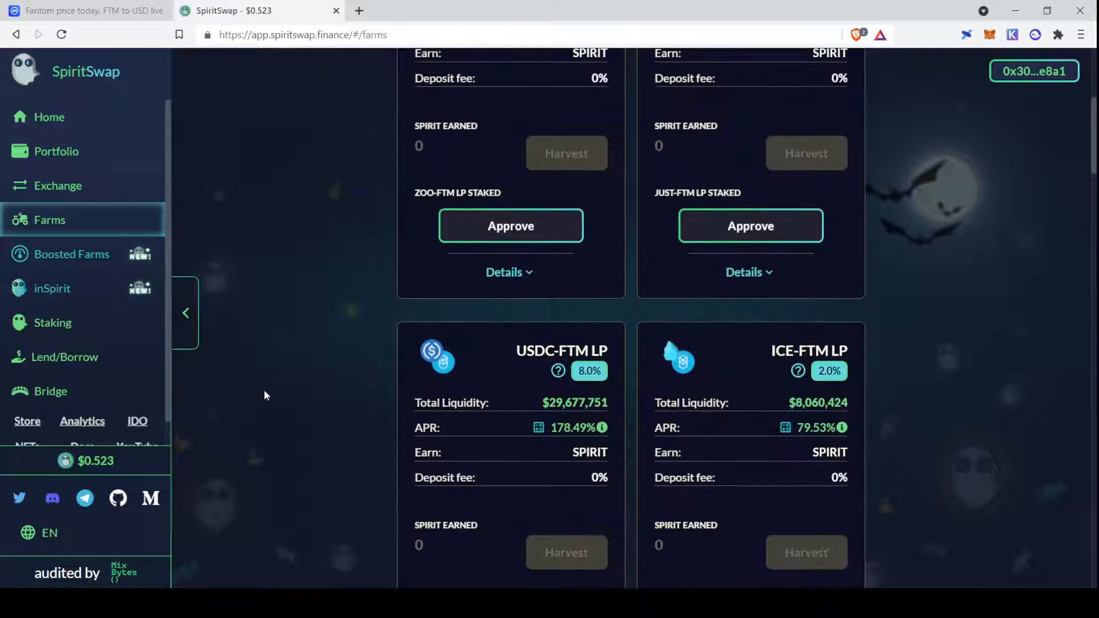
{"action": "scroll", "scroll_direction": "down", "scroll_amount": 3}
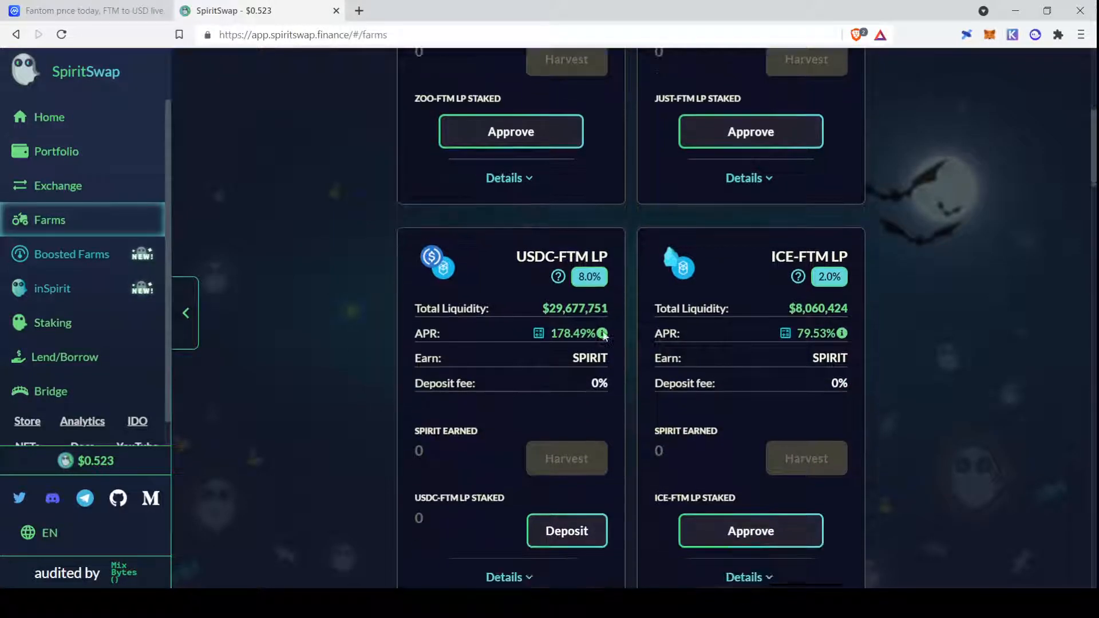
{"action": "scroll", "scroll_direction": "down", "scroll_amount": 3}
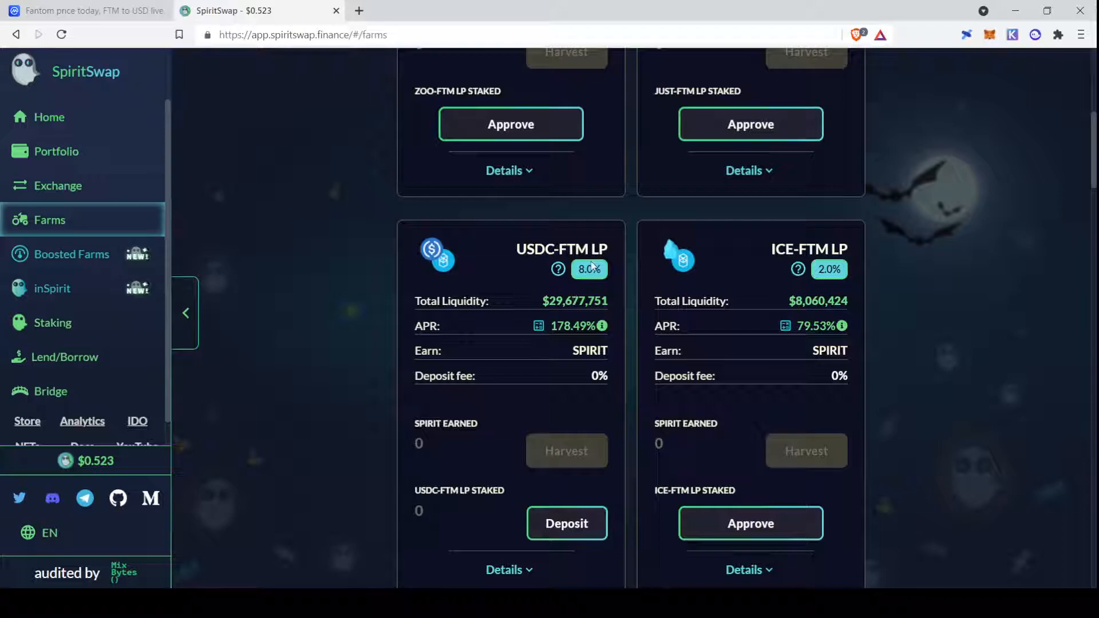
{"action": "scroll", "scroll_direction": "down", "scroll_amount": 3}
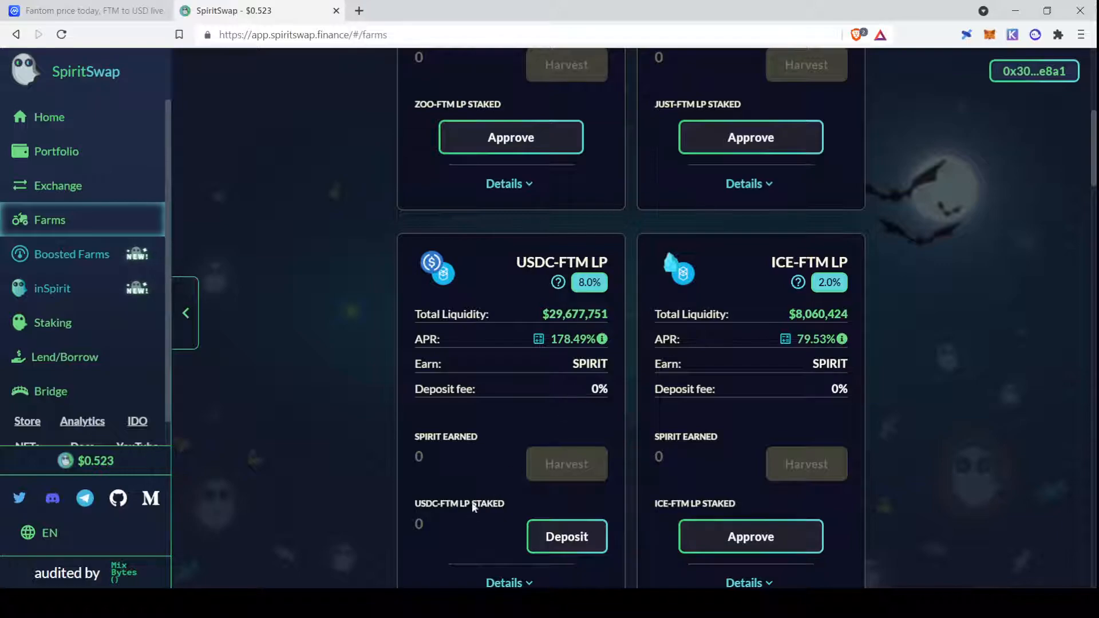
{"action": "mouse_move", "coordinate": [568, 267]}
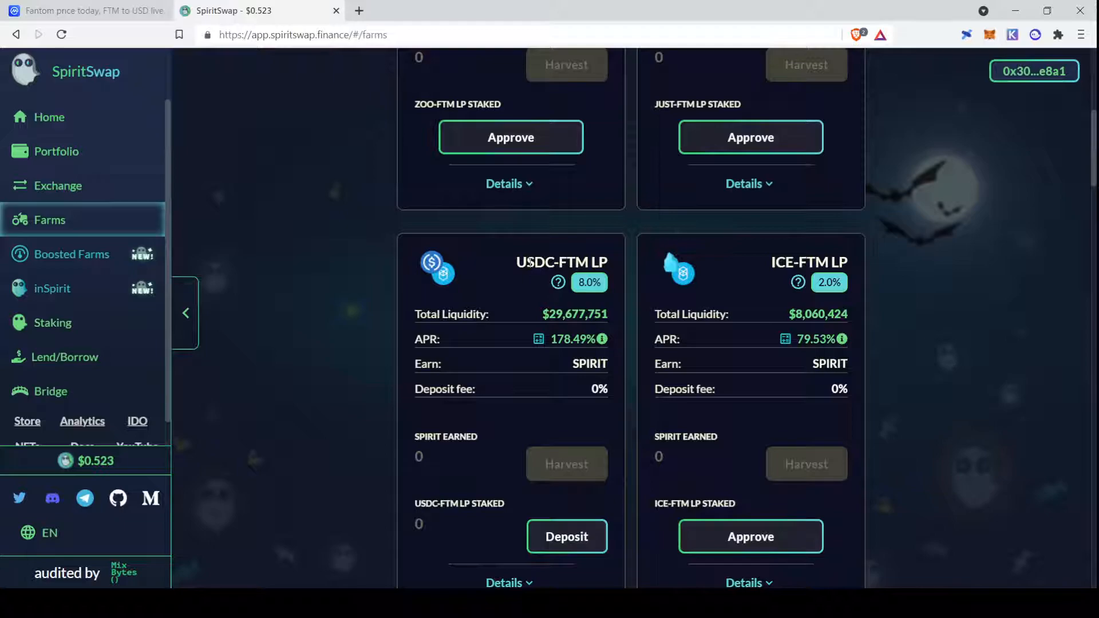
{"action": "mouse_move", "coordinate": [79, 164]}
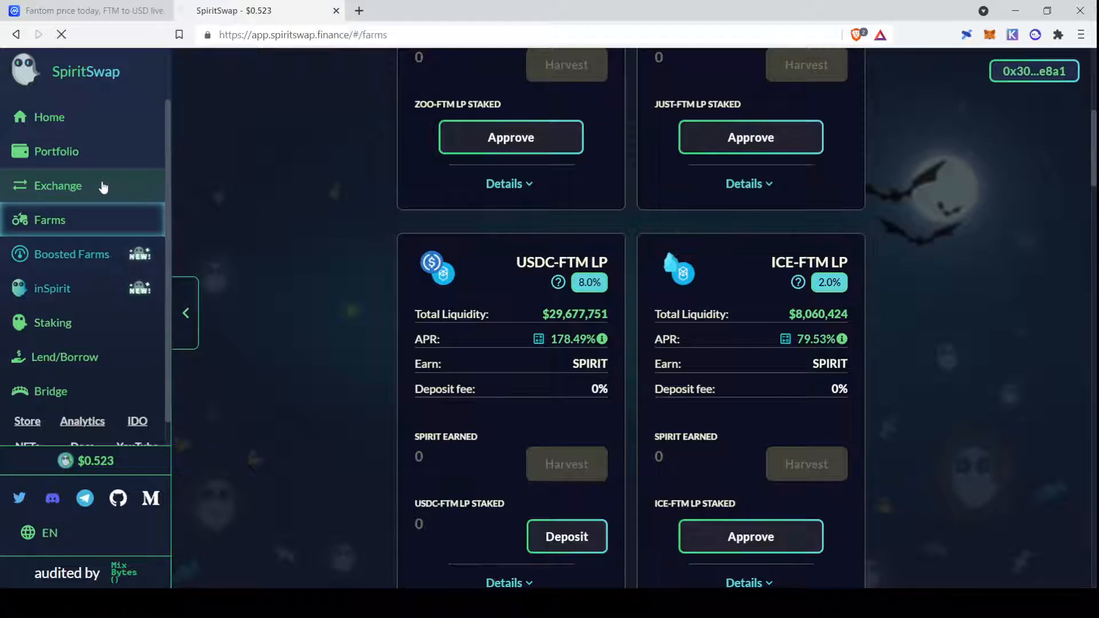
Go to the Exchange and switch to the Zap tool for converting FTM into LP tokens.
{"action": "left_click", "coordinate": [58, 185]}
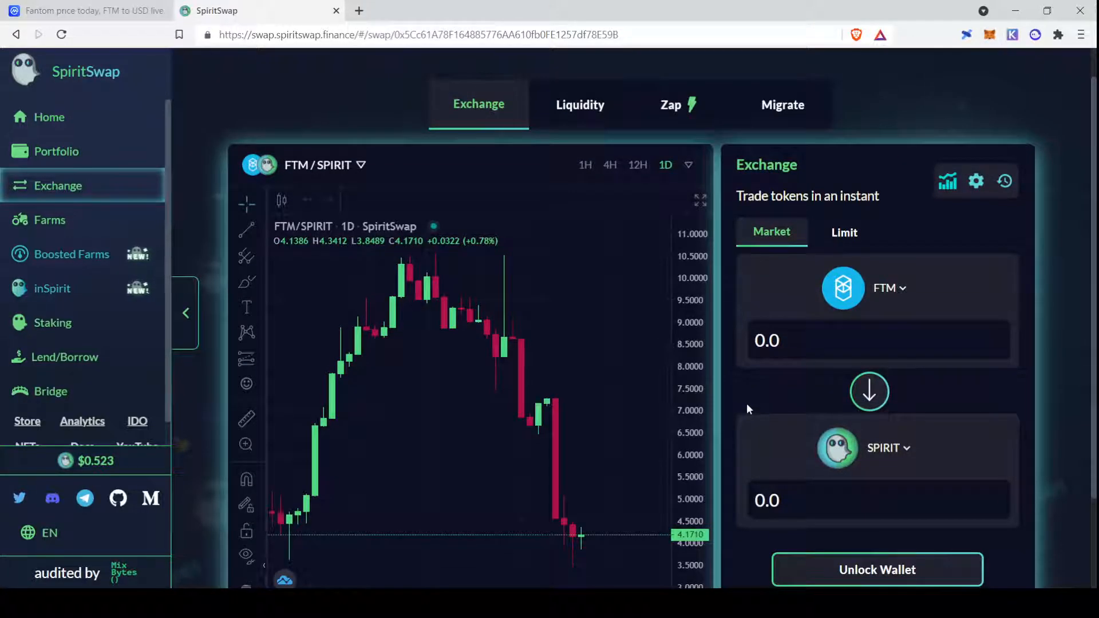
{"action": "left_click", "coordinate": [670, 104]}
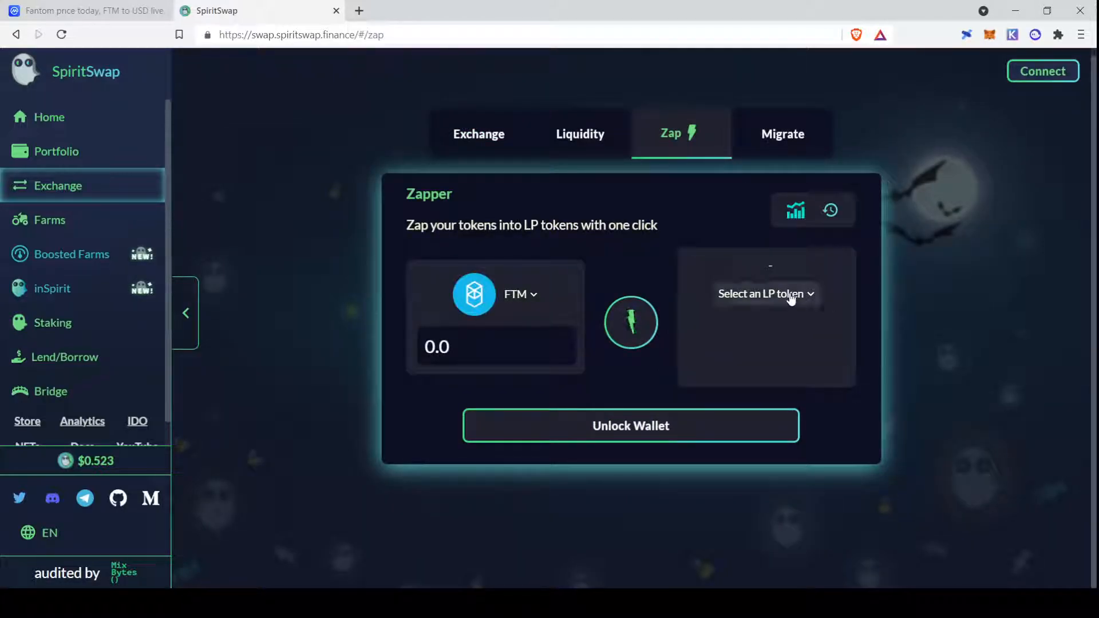
Set the zap to convert 50 FTM into the USDC/wFTM LP token and start unlocking the wallet.
{"action": "left_click", "coordinate": [766, 294]}
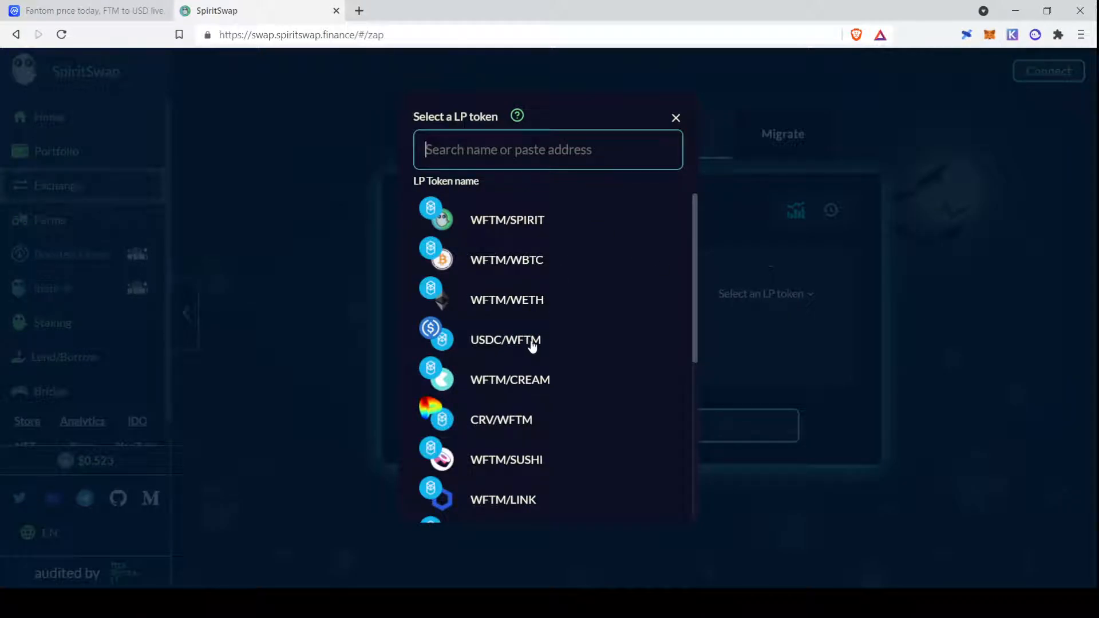
{"action": "left_click", "coordinate": [505, 339]}
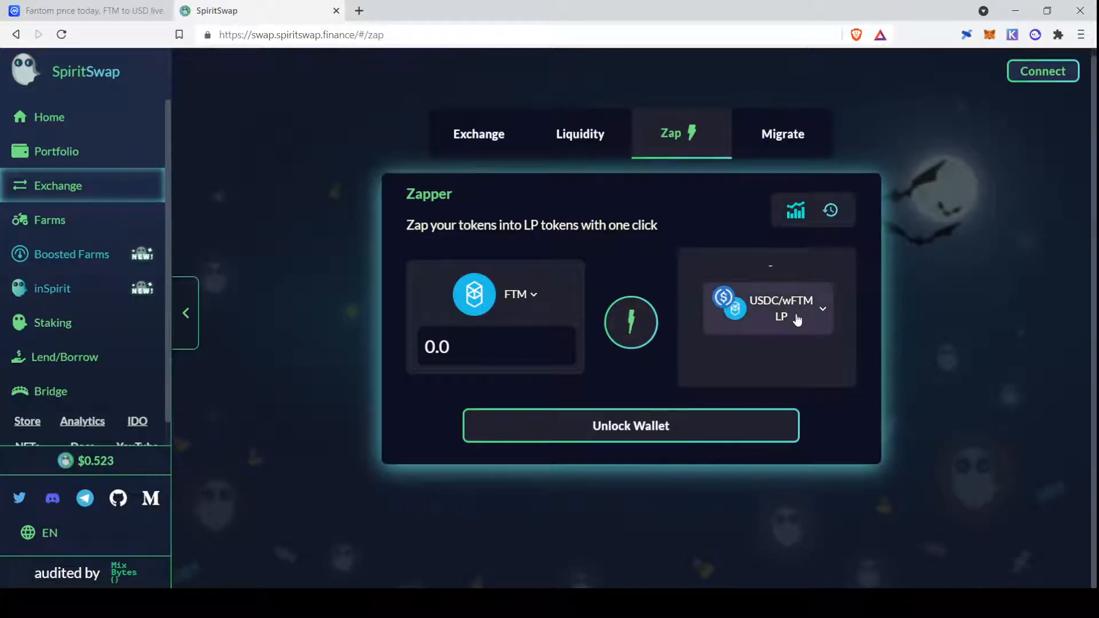
{"action": "mouse_move", "coordinate": [522, 370]}
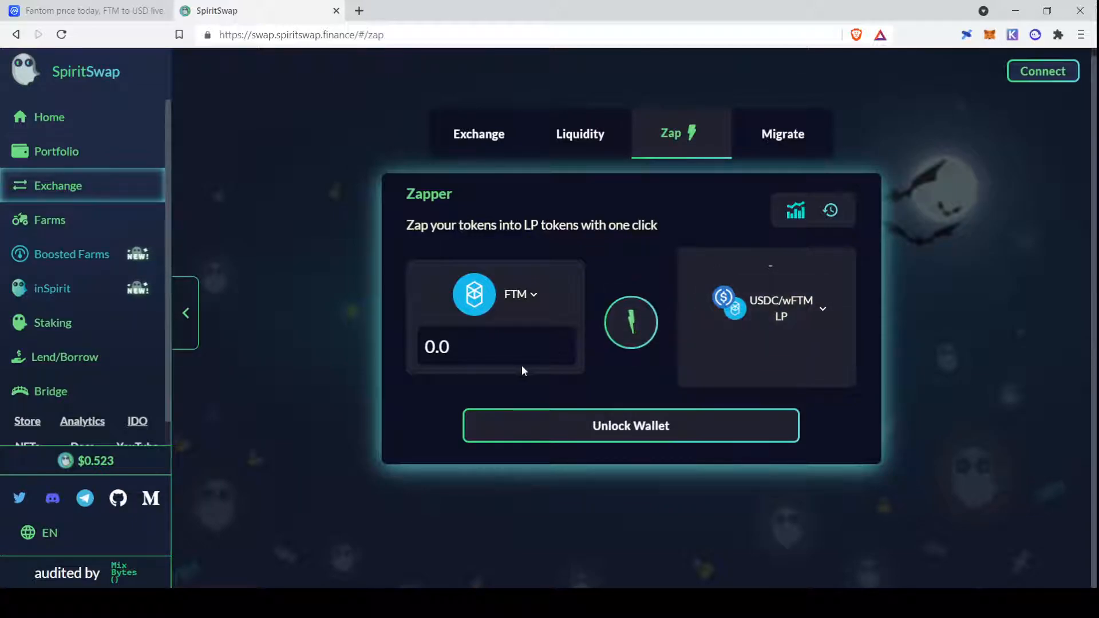
{"action": "left_click", "coordinate": [491, 345]}
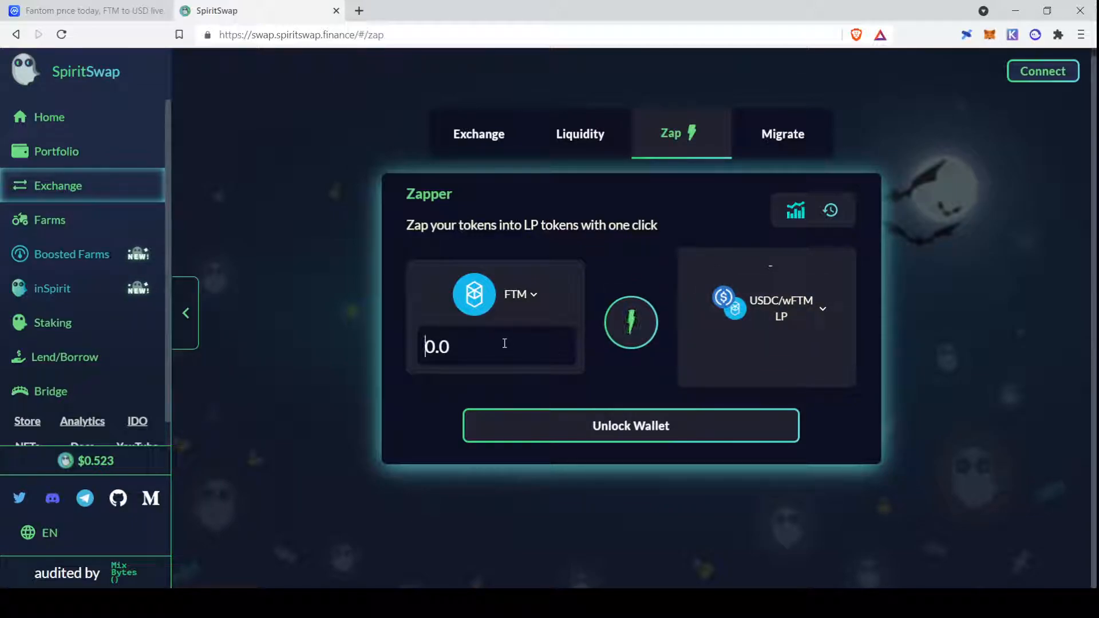
{"action": "type", "text": "50"}
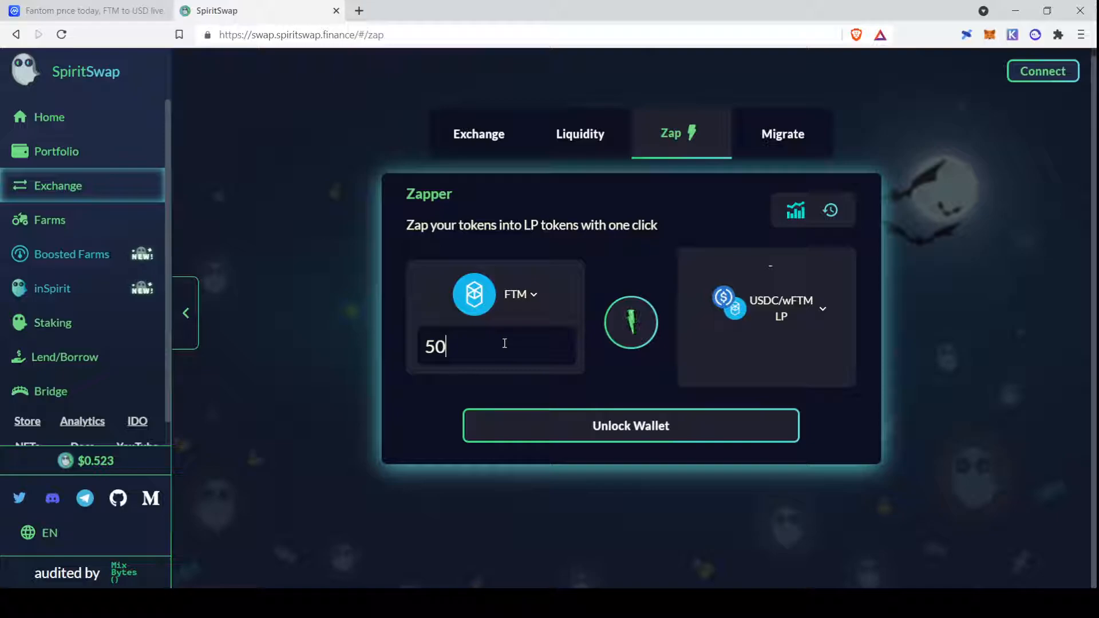
{"action": "left_click", "coordinate": [630, 425]}
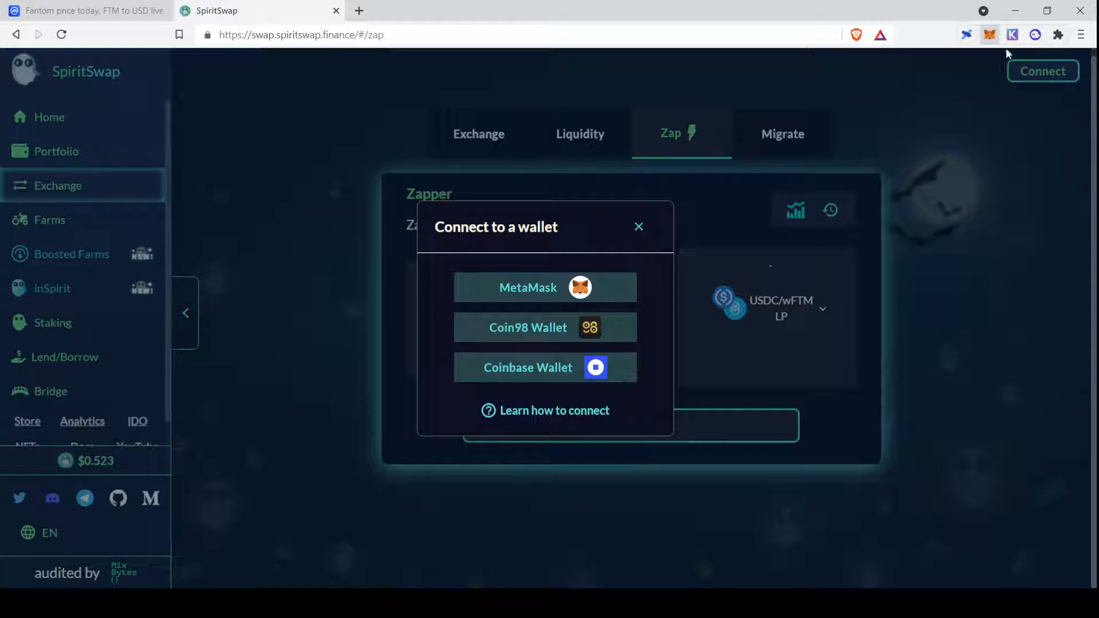
{"action": "mouse_move", "coordinate": [924, 156]}
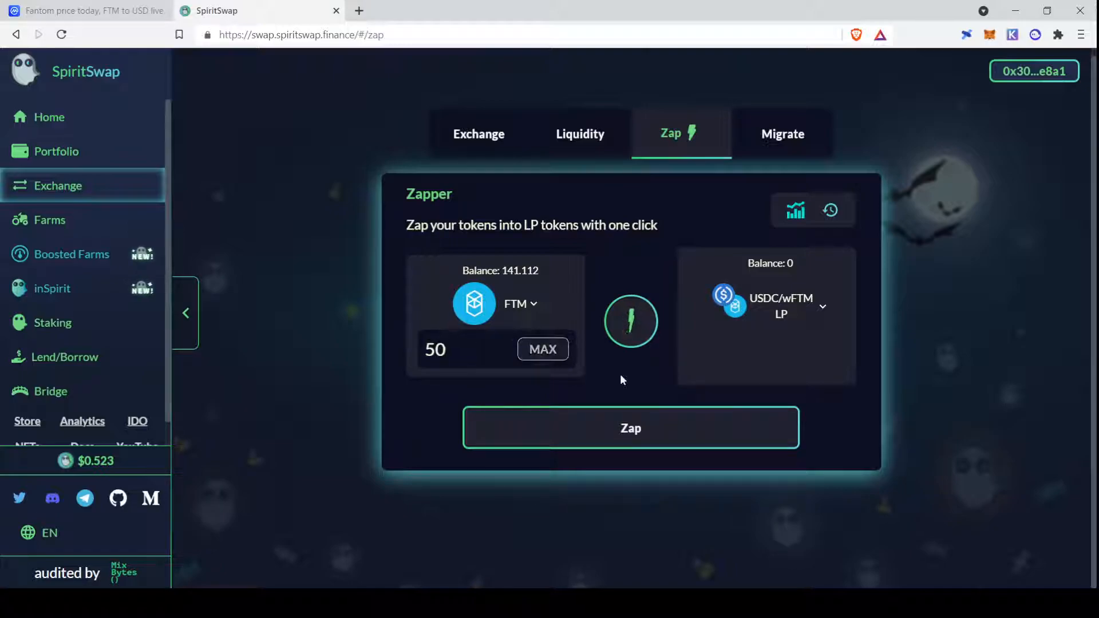
{"action": "mouse_move", "coordinate": [783, 319]}
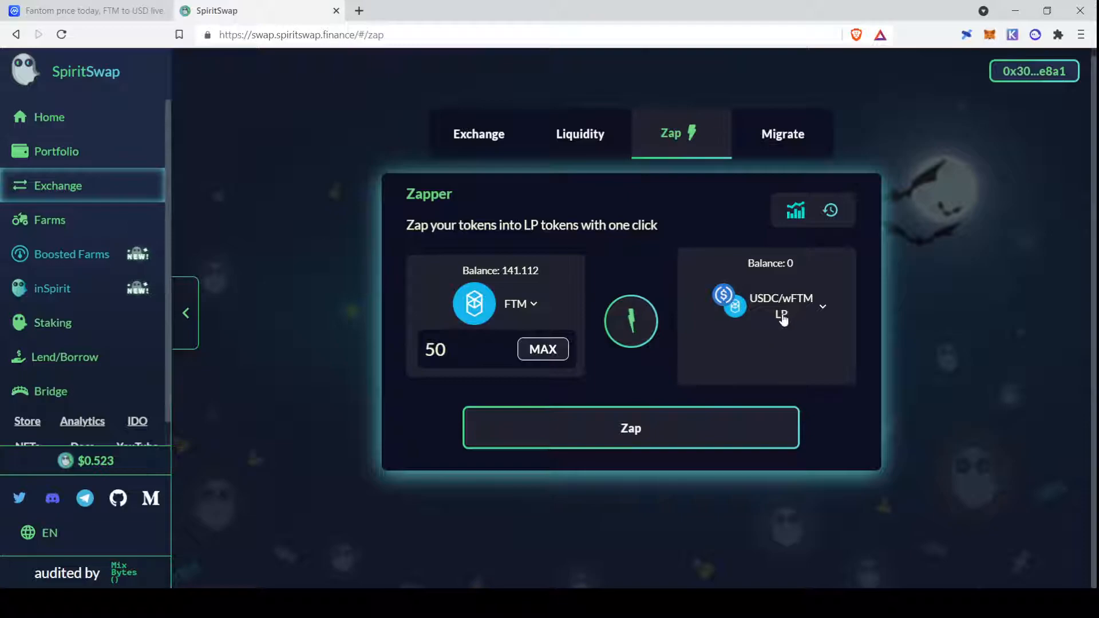
{"action": "mouse_move", "coordinate": [479, 140]}
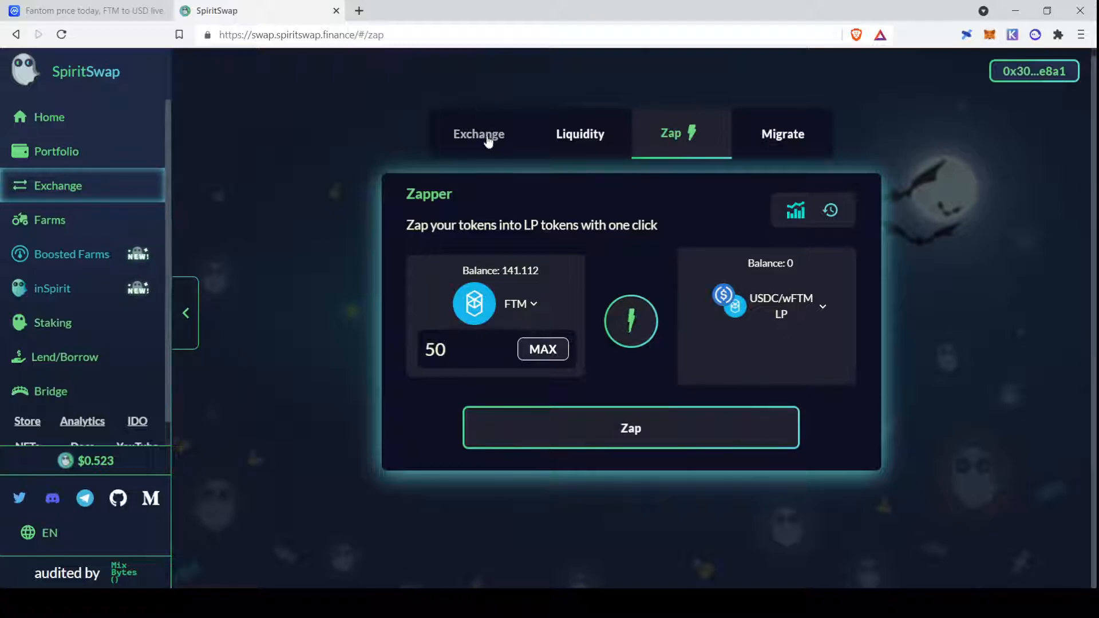
On the swap form, choose USDC instead of SPIRIT as the token to receive for FTM.
{"action": "left_click", "coordinate": [478, 134]}
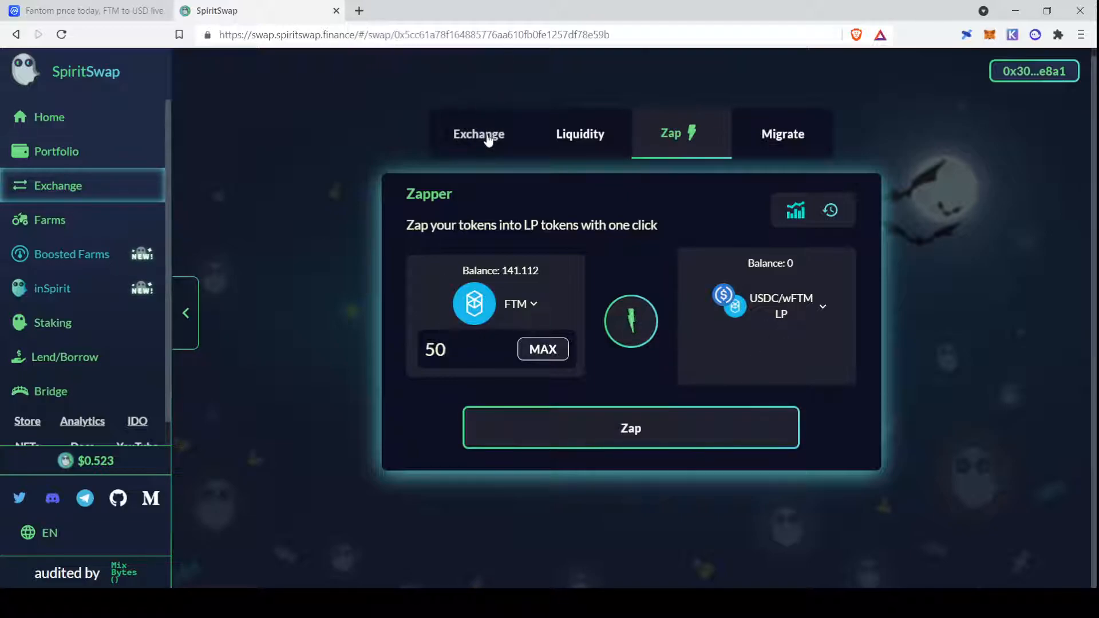
{"action": "left_click", "coordinate": [478, 134]}
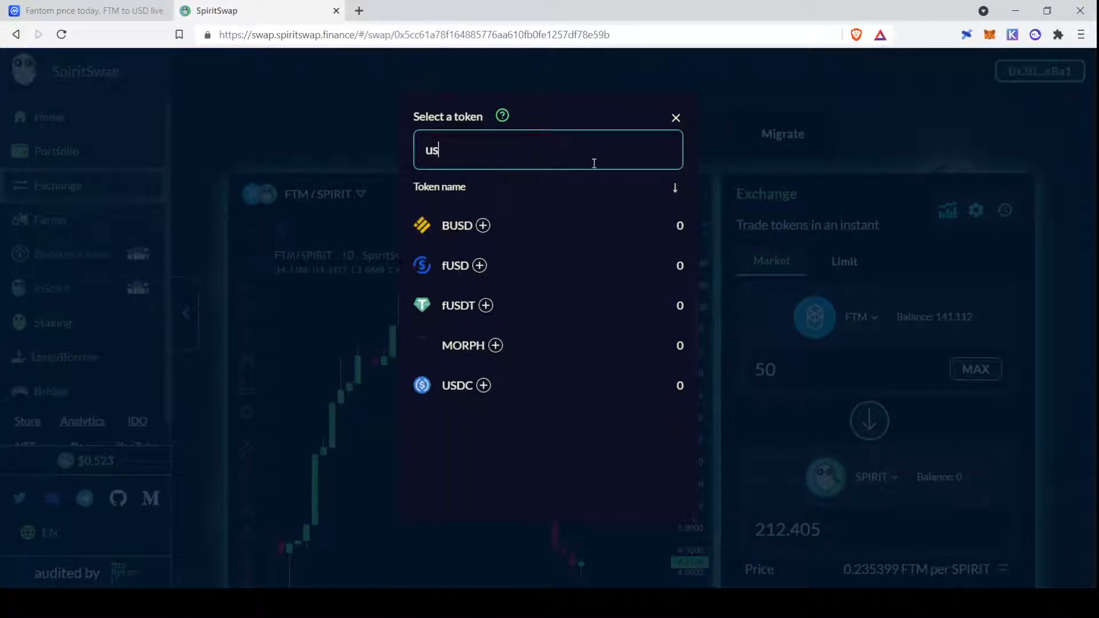
{"action": "left_click", "coordinate": [457, 385]}
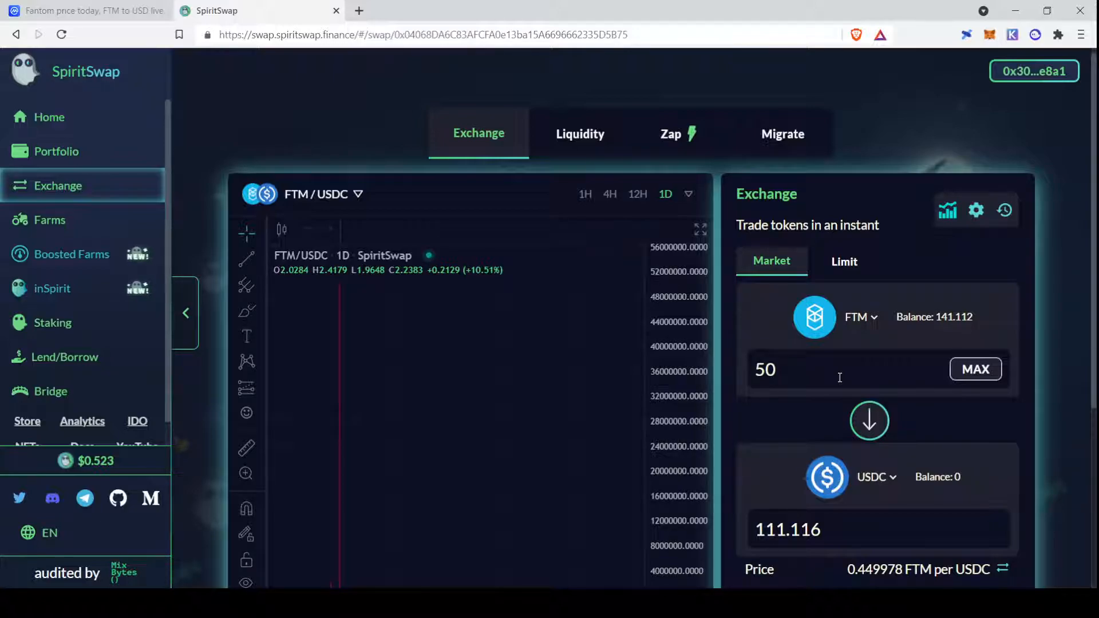
{"action": "mouse_move", "coordinate": [841, 358]}
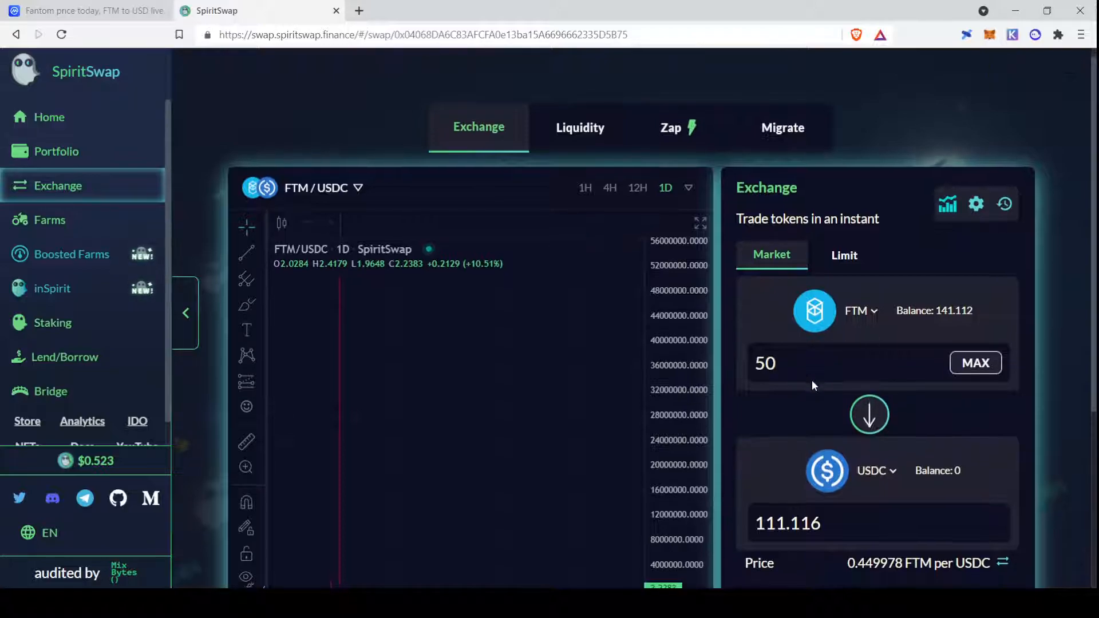
{"action": "scroll", "scroll_direction": "down", "scroll_amount": 3}
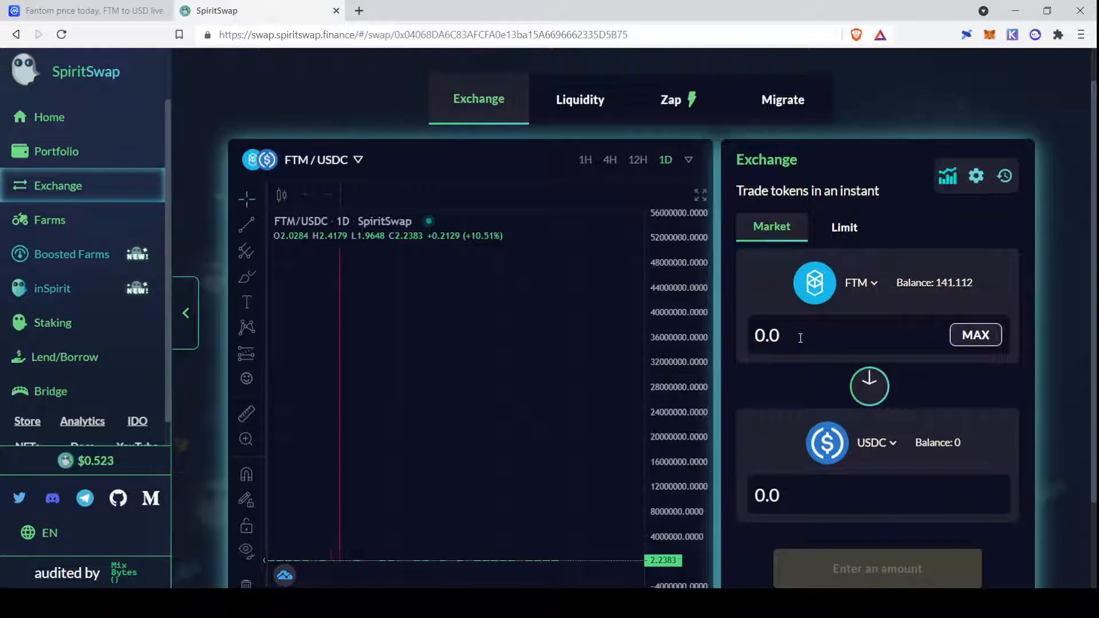
Submit a swap of 25 FTM for about 55.56 USDC and dismiss the submitted notice.
{"action": "type", "text": "25"}
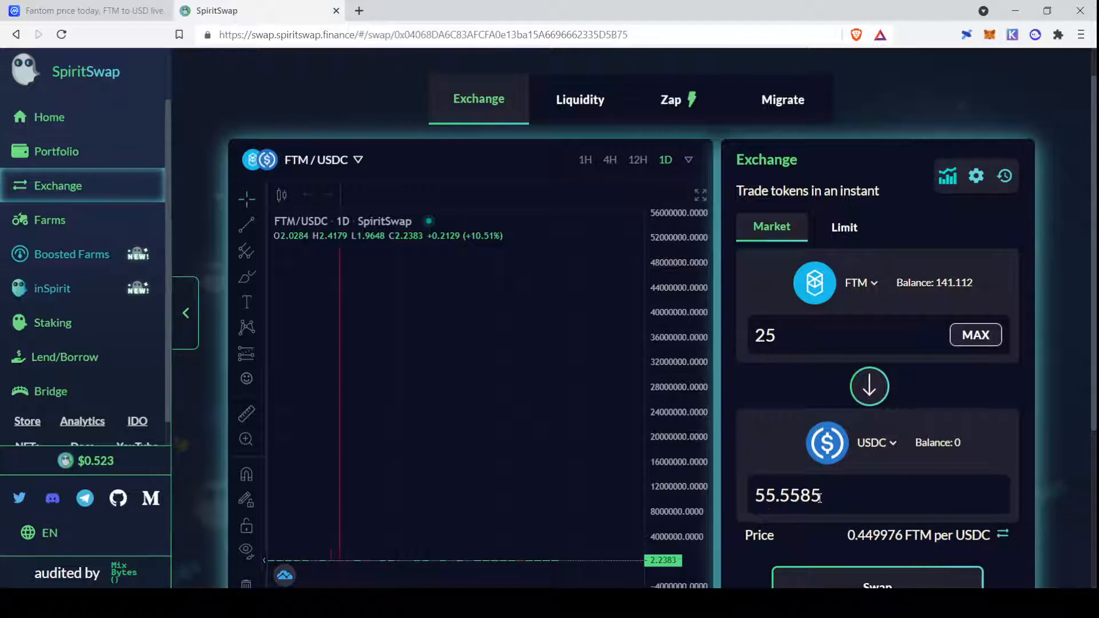
{"action": "scroll", "scroll_direction": "down", "scroll_amount": 3}
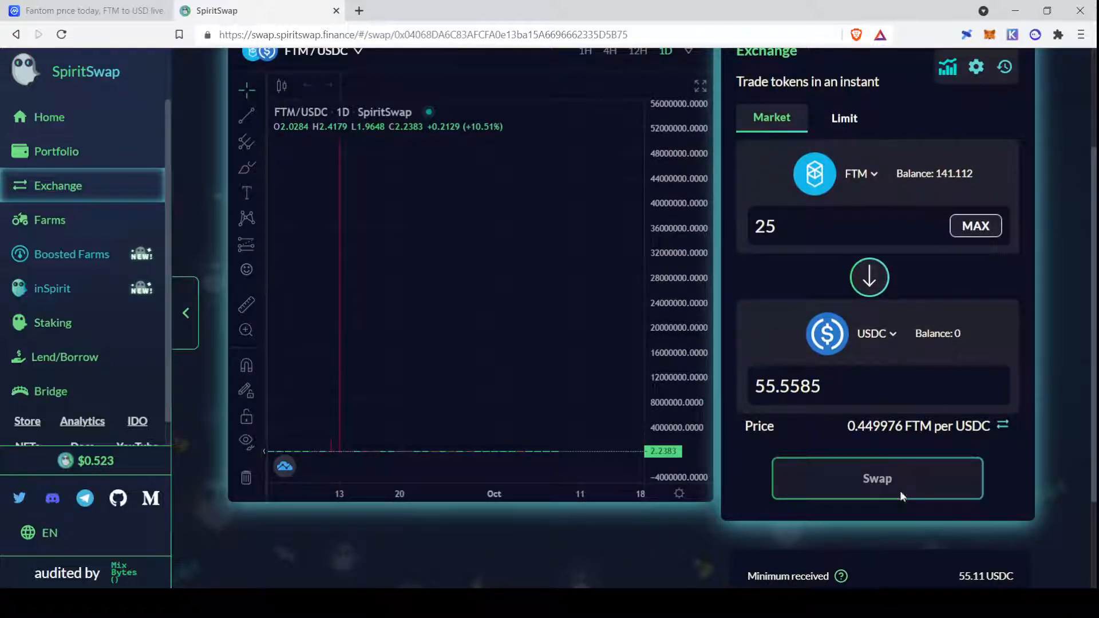
{"action": "left_click", "coordinate": [877, 479]}
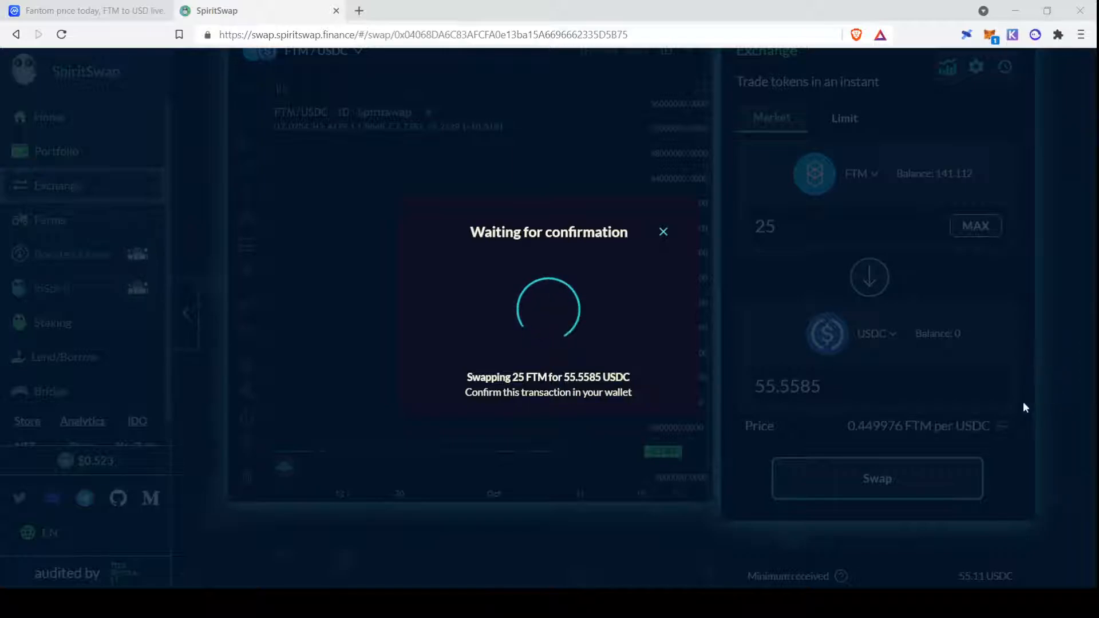
{"action": "mouse_move", "coordinate": [1039, 412]}
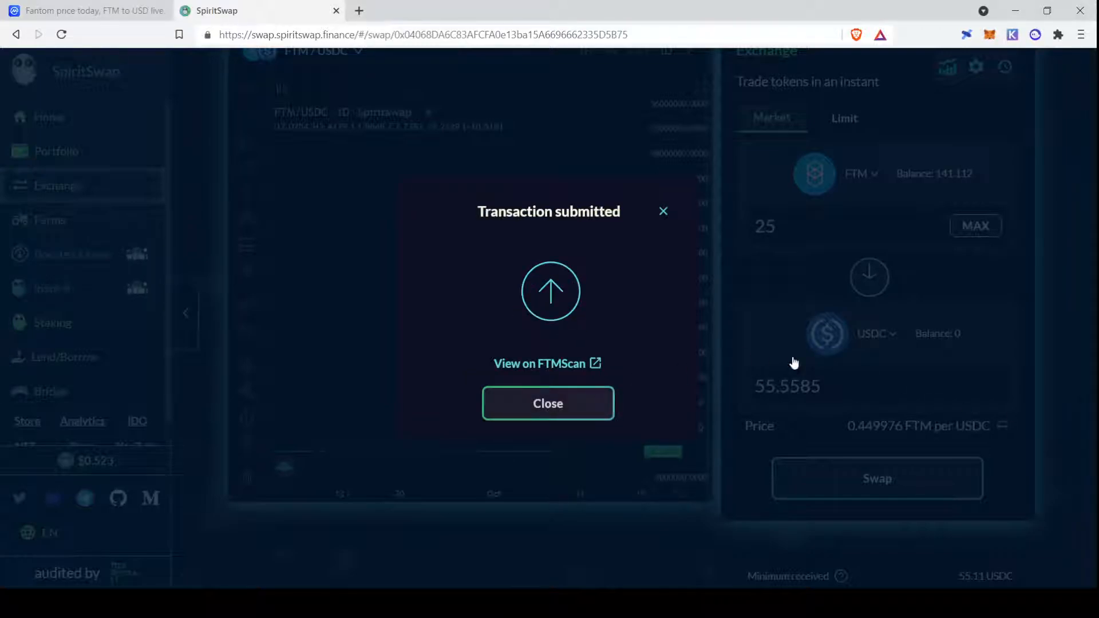
{"action": "left_click", "coordinate": [547, 403]}
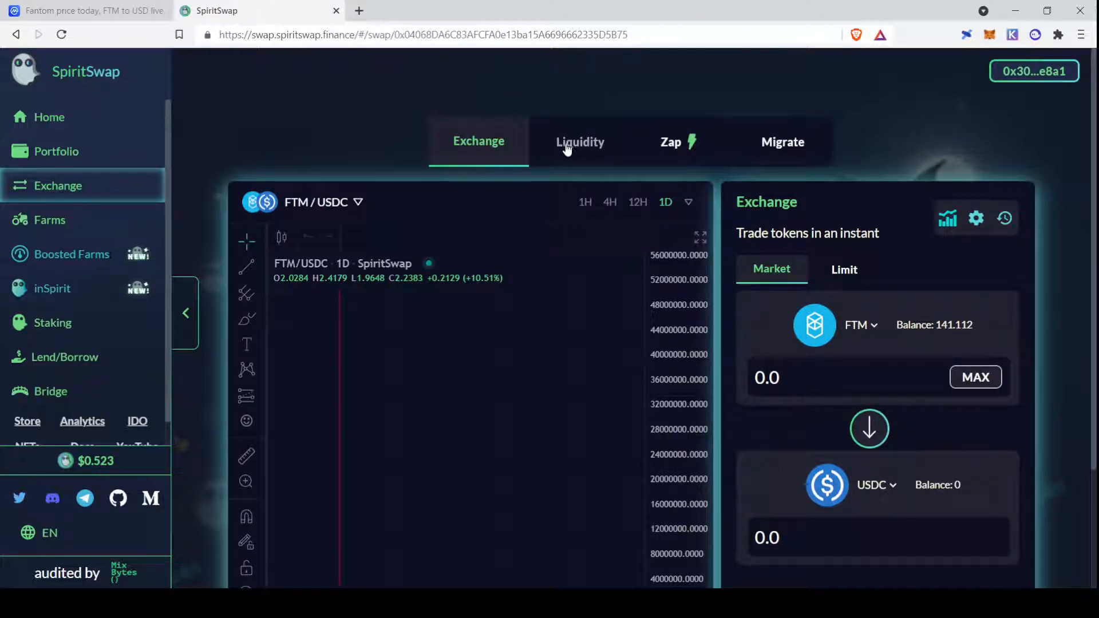
Start adding liquidity, pairing FTM with USDC at about 2.22893 USDC per FTM.
{"action": "left_click", "coordinate": [580, 142]}
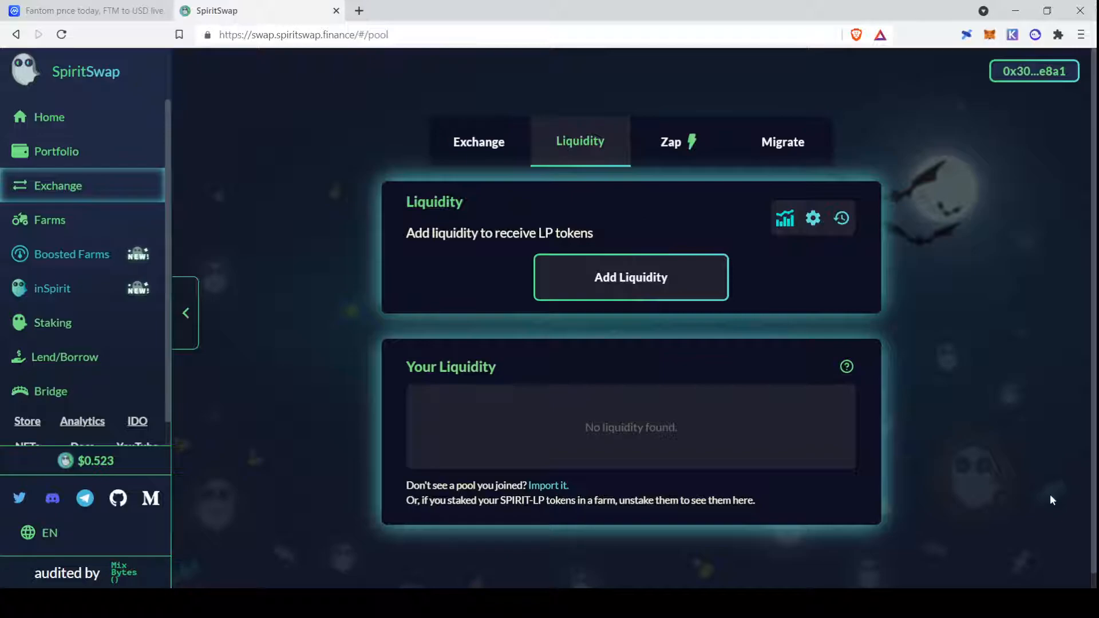
{"action": "mouse_move", "coordinate": [724, 234]}
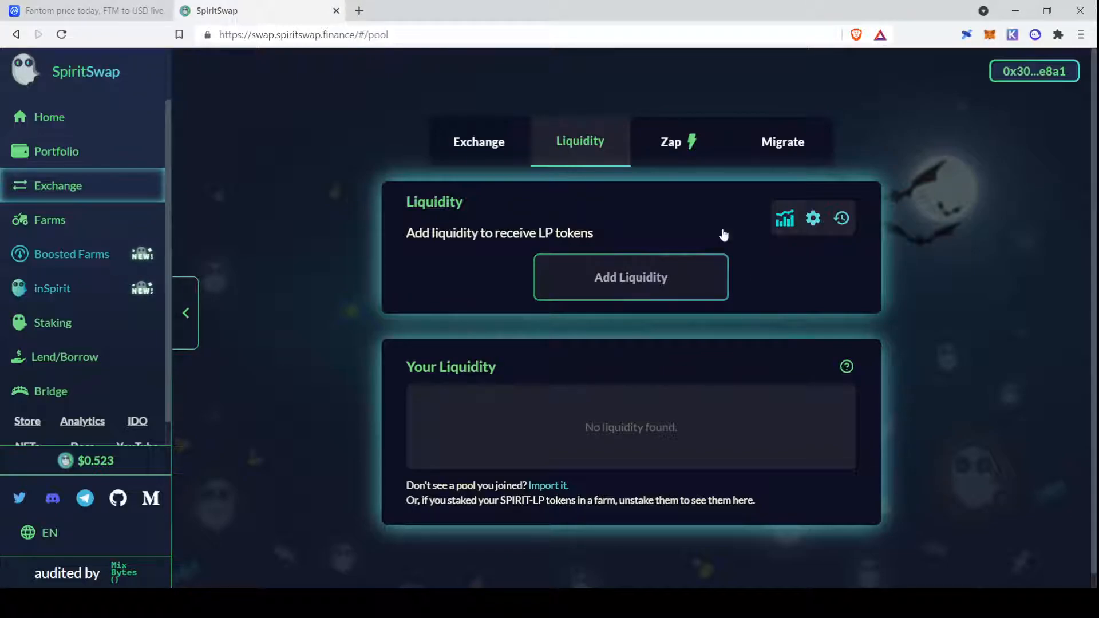
{"action": "left_click", "coordinate": [630, 277]}
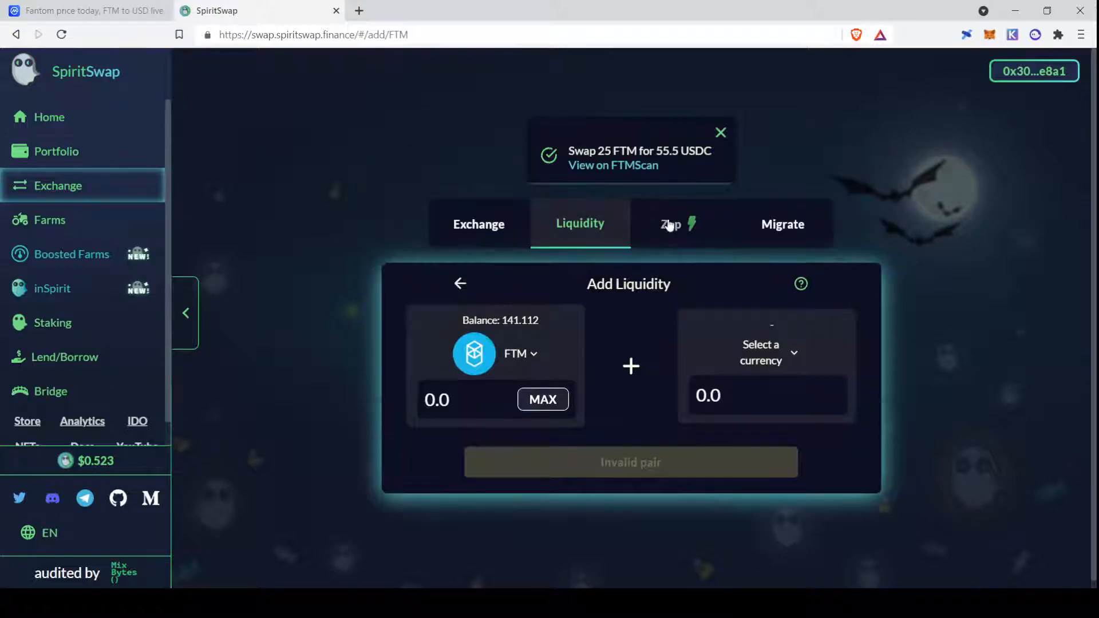
{"action": "mouse_move", "coordinate": [600, 185]}
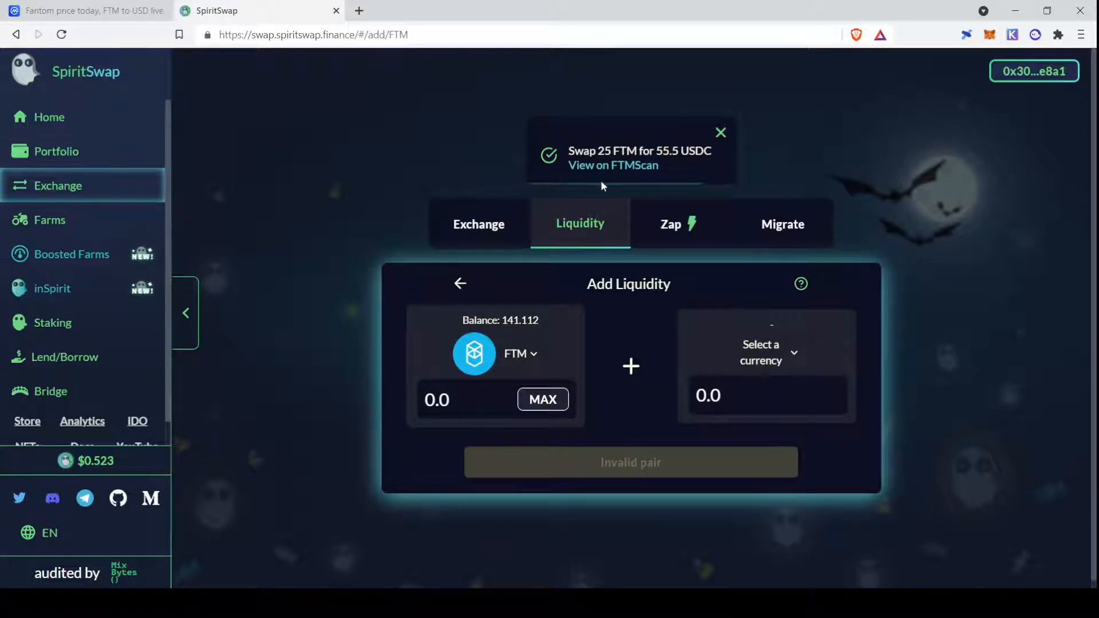
{"action": "left_click", "coordinate": [720, 132]}
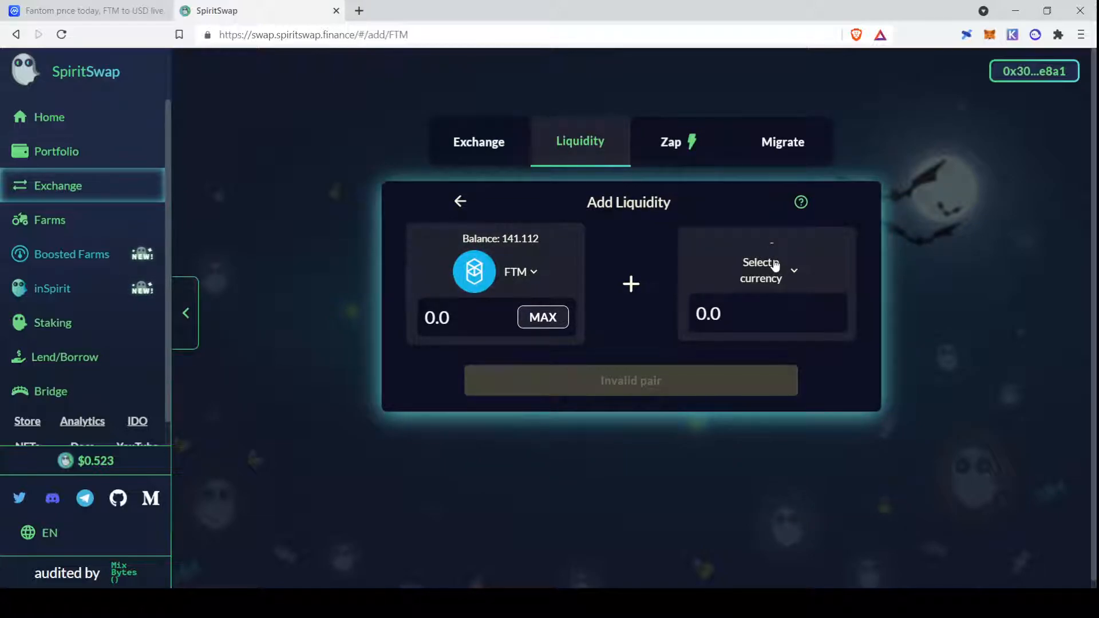
{"action": "mouse_move", "coordinate": [718, 220]}
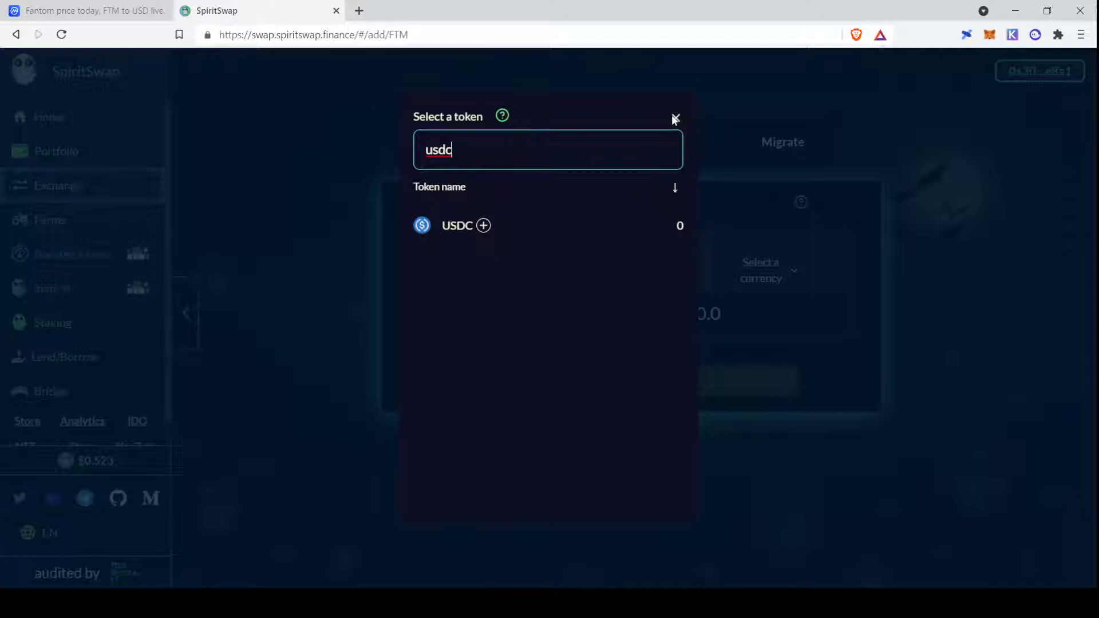
{"action": "left_click", "coordinate": [457, 225]}
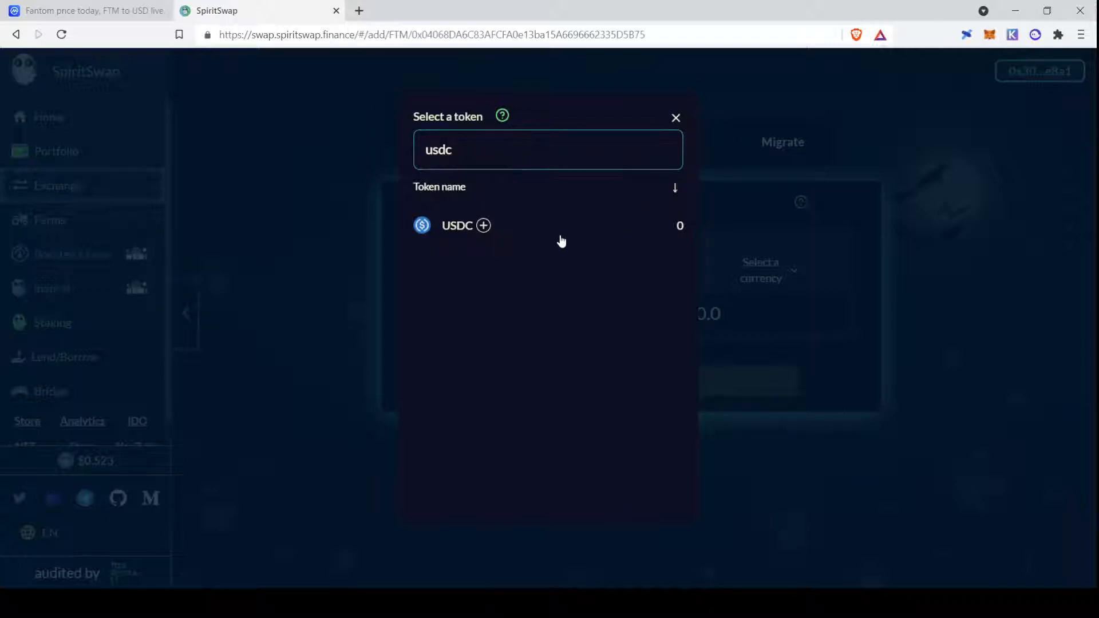
{"action": "left_click", "coordinate": [457, 226]}
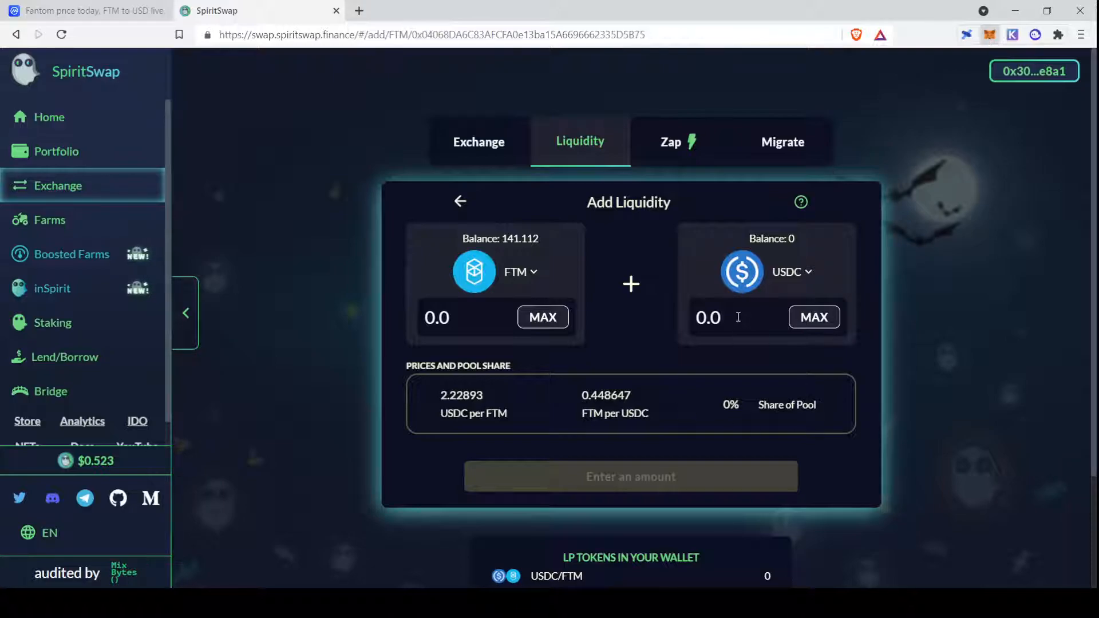
{"action": "mouse_move", "coordinate": [675, 305]}
{"action": "type", "text": "55.554327"}
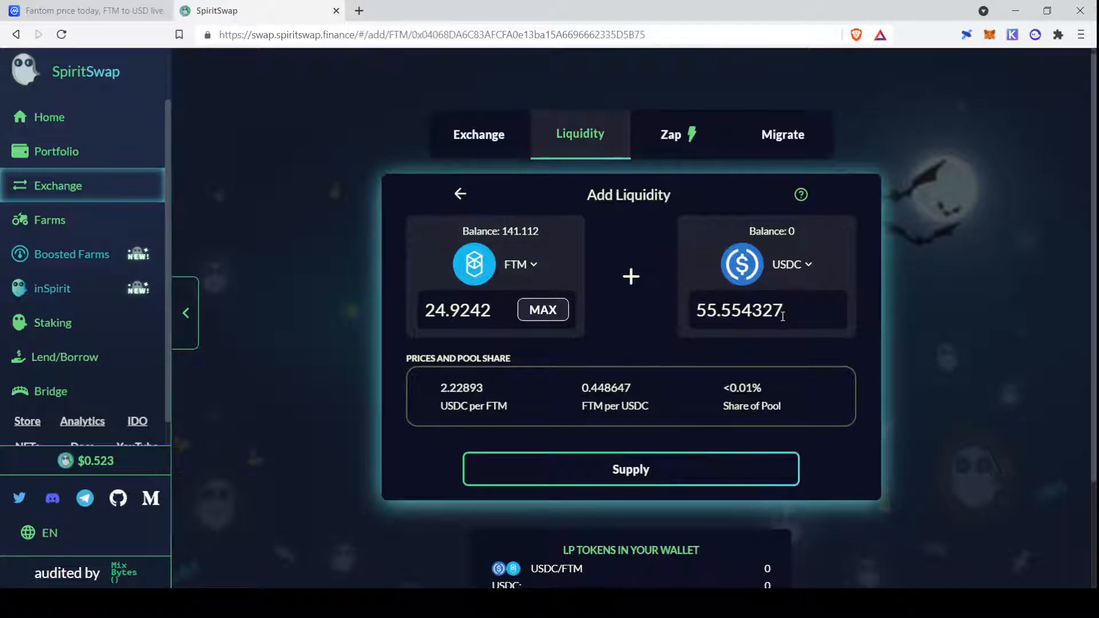
Confirm supplying 24.9641 FTM and 55.5543 USDC to the FTM/USDC pool.
{"action": "scroll", "scroll_direction": "down", "scroll_amount": 3}
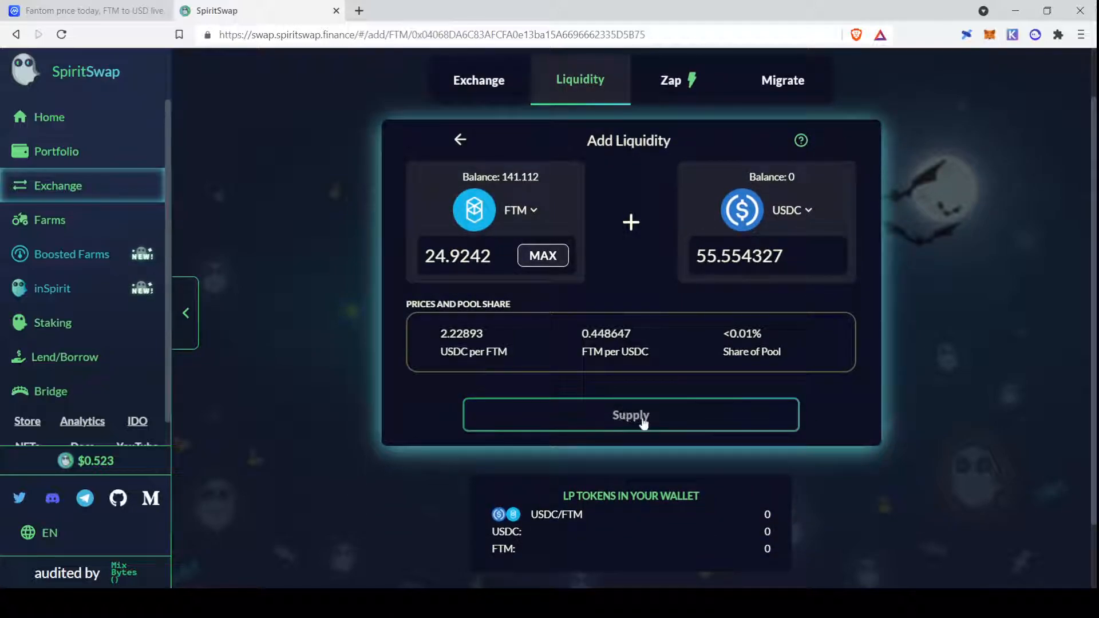
{"action": "left_click", "coordinate": [629, 414]}
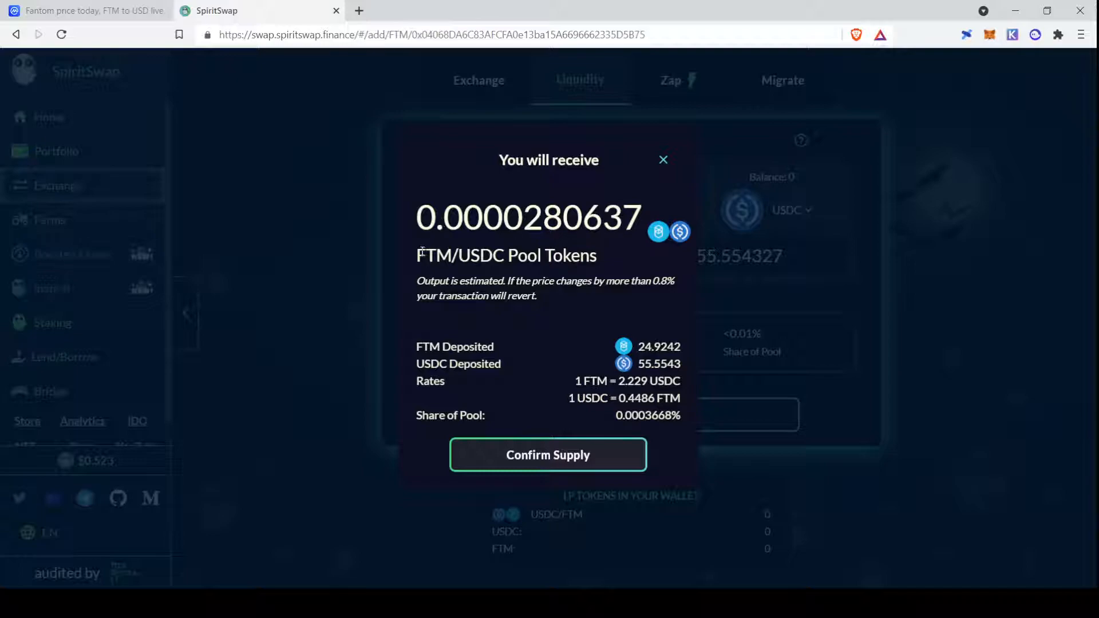
{"action": "mouse_move", "coordinate": [645, 264]}
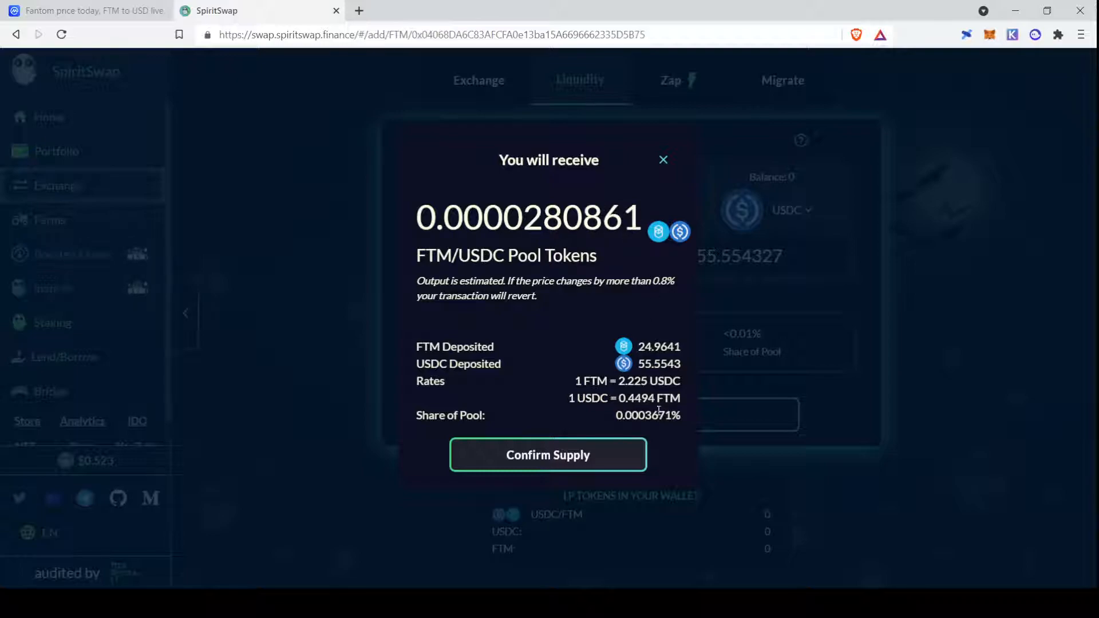
{"action": "mouse_move", "coordinate": [636, 420]}
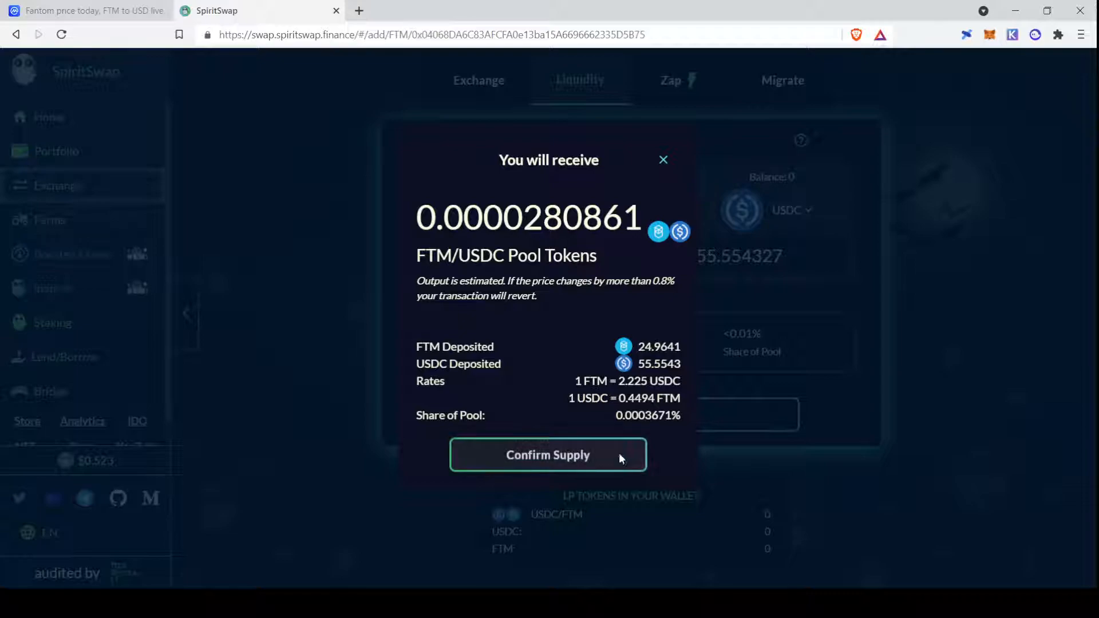
{"action": "left_click", "coordinate": [547, 455]}
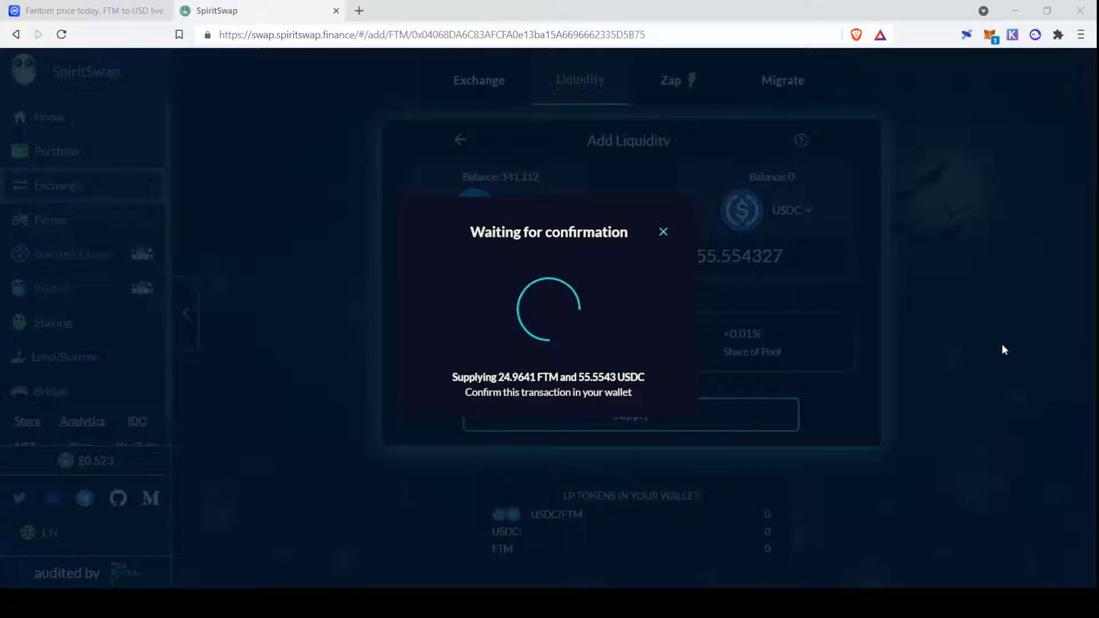
{"action": "mouse_move", "coordinate": [1018, 413]}
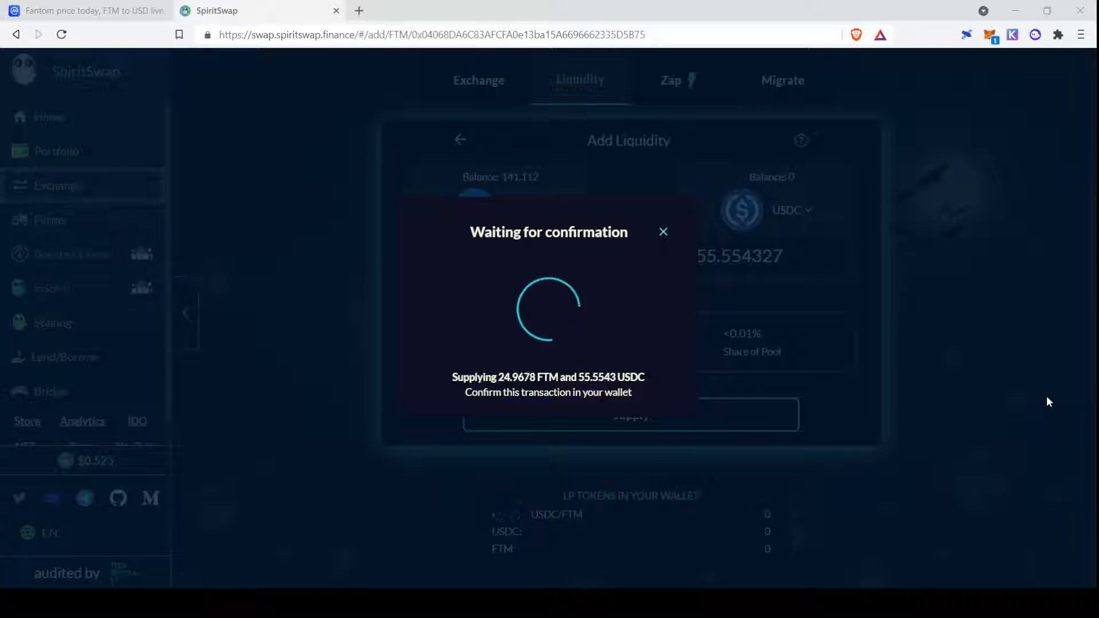
{"action": "mouse_move", "coordinate": [832, 397]}
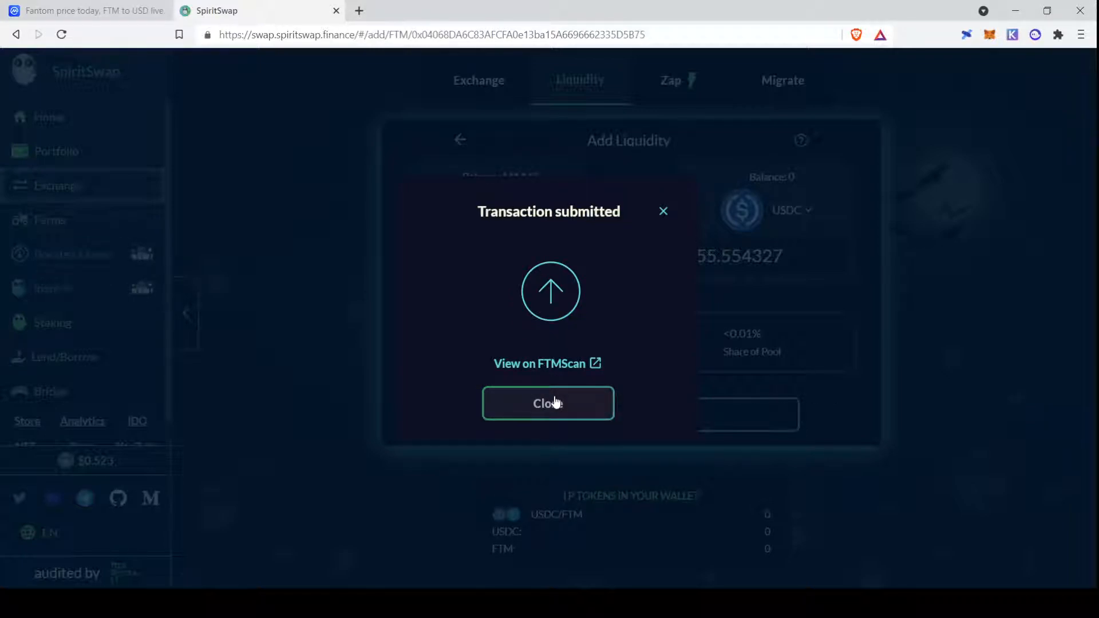
Dismiss the transaction-submitted notice and navigate to the Farms page.
{"action": "left_click", "coordinate": [548, 403]}
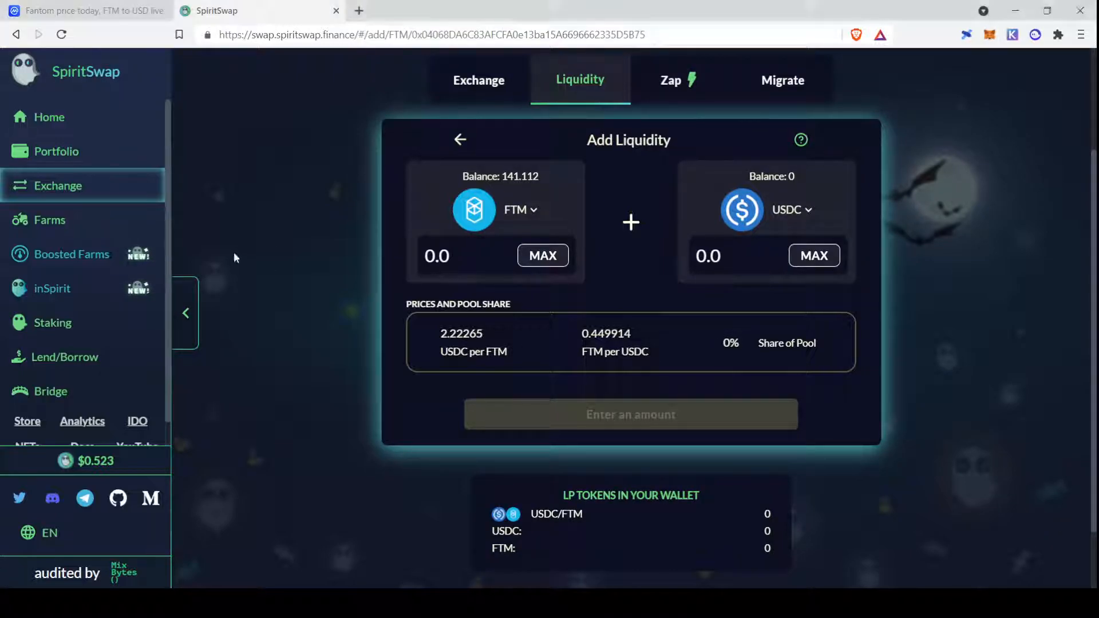
{"action": "left_click", "coordinate": [49, 220]}
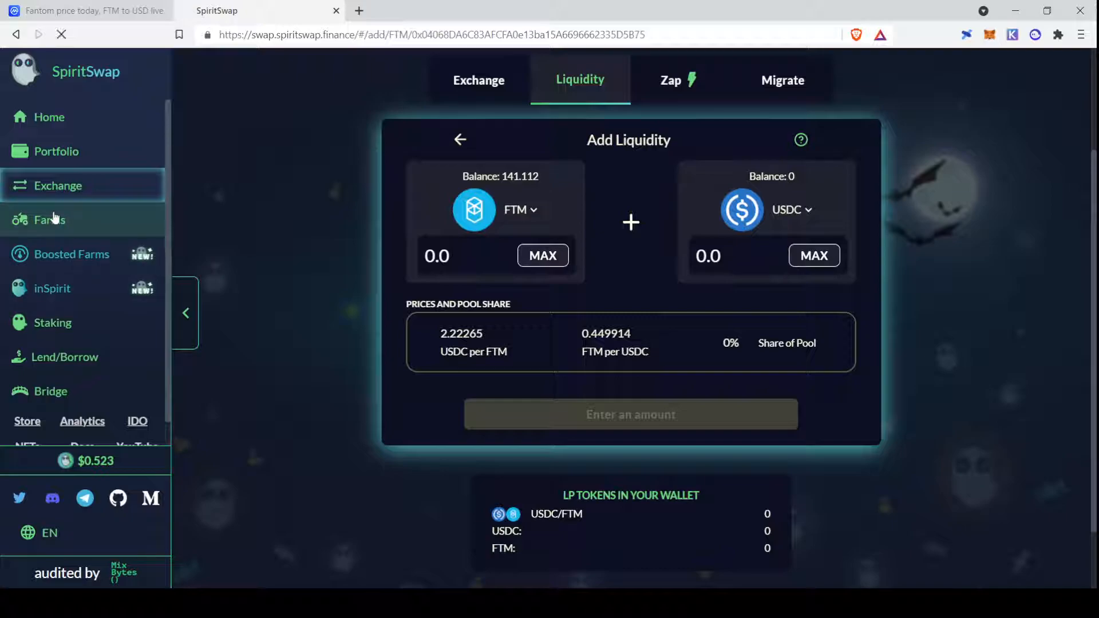
Approve the USDC-FTM LP farm so LP tokens can be deposited.
{"action": "left_click", "coordinate": [49, 220]}
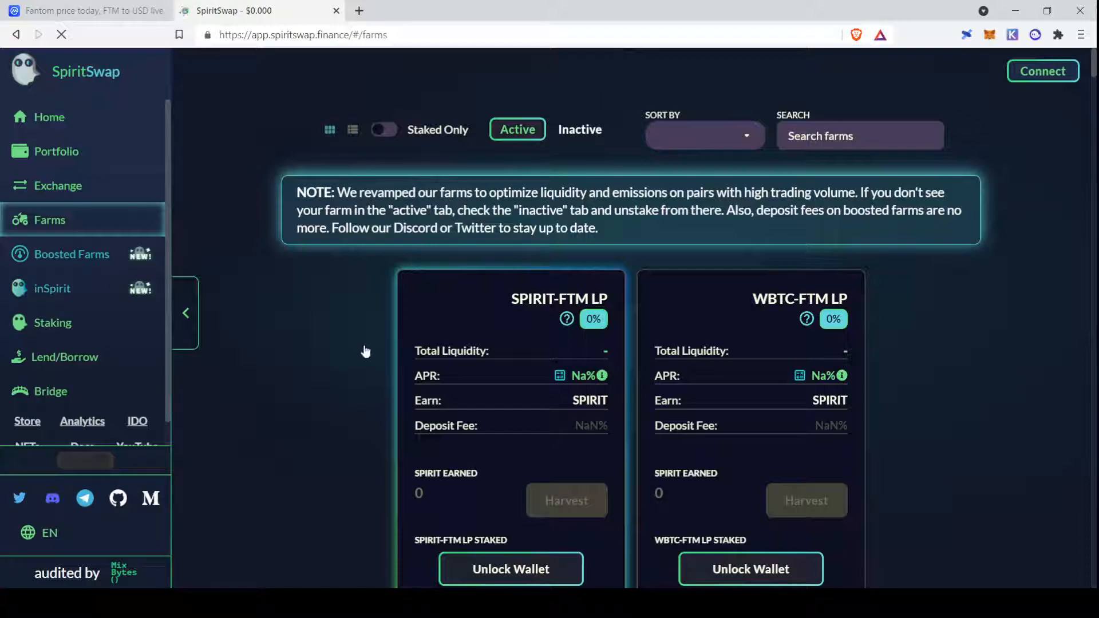
{"action": "scroll", "scroll_direction": "down", "scroll_amount": 3}
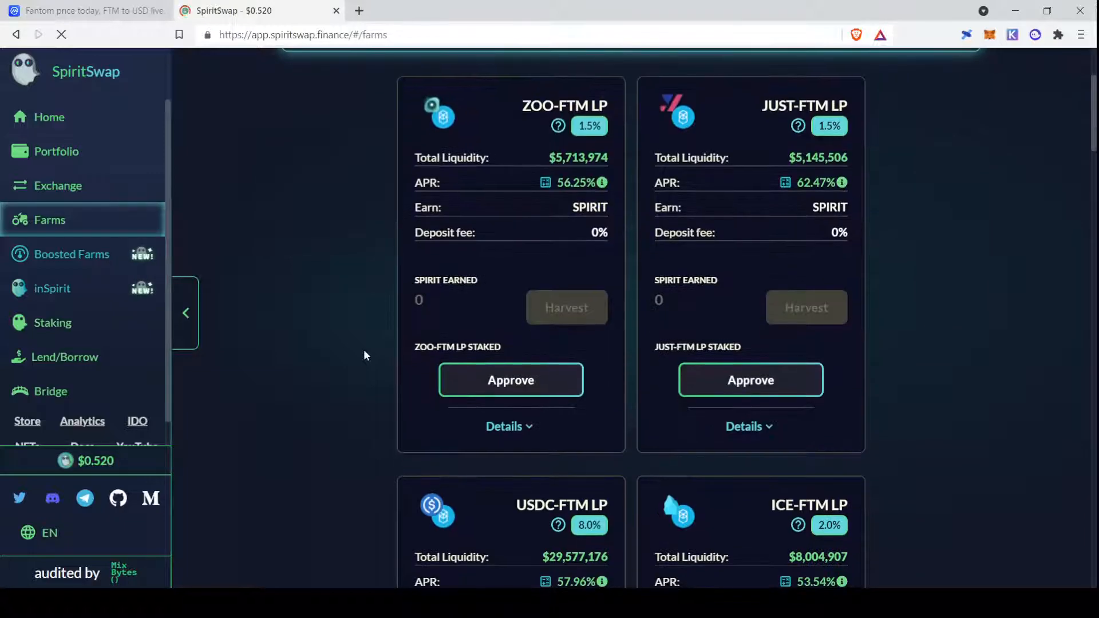
{"action": "scroll", "scroll_direction": "down", "scroll_amount": 3}
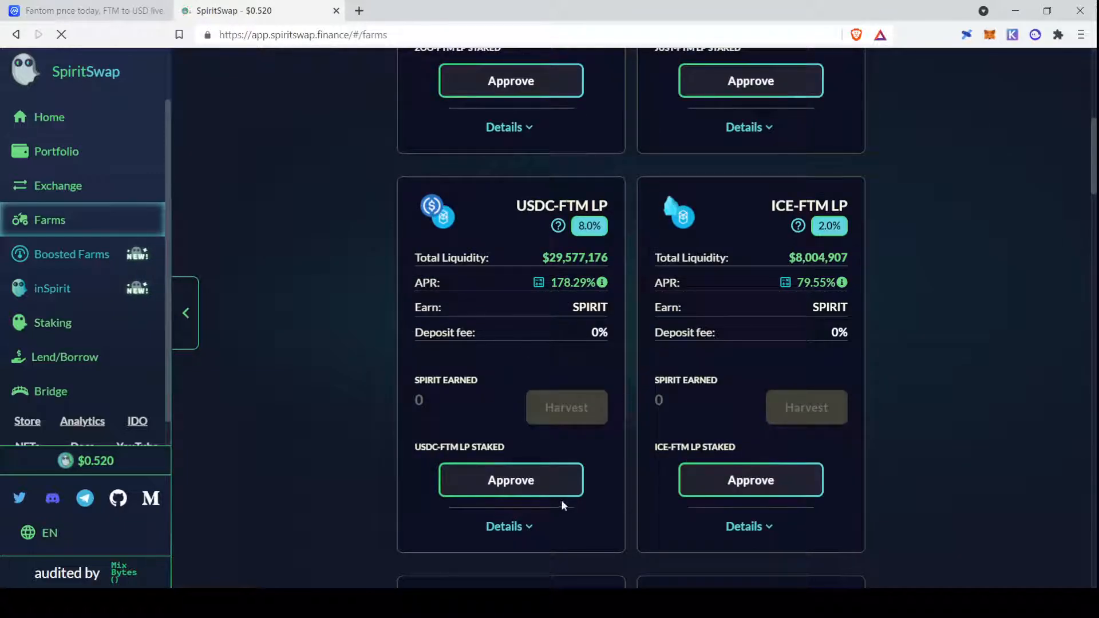
{"action": "left_click", "coordinate": [510, 480]}
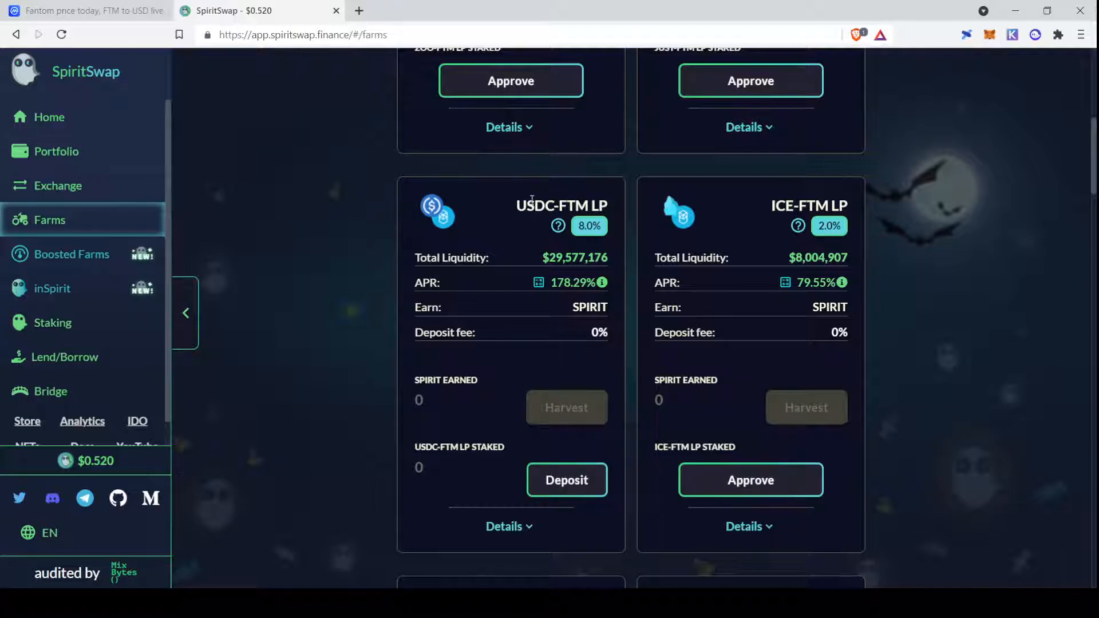
Stake the full 0.00002801 USDC-FTM LP balance (about $110) in the farm and dismiss the success message.
{"action": "left_click", "coordinate": [565, 480]}
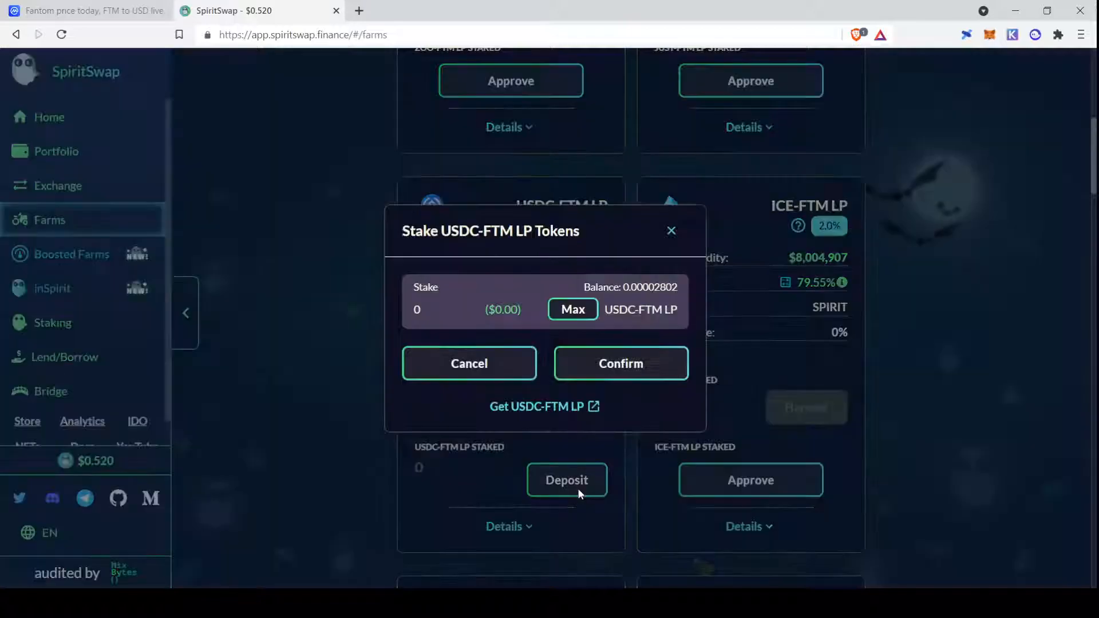
{"action": "mouse_move", "coordinate": [573, 309]}
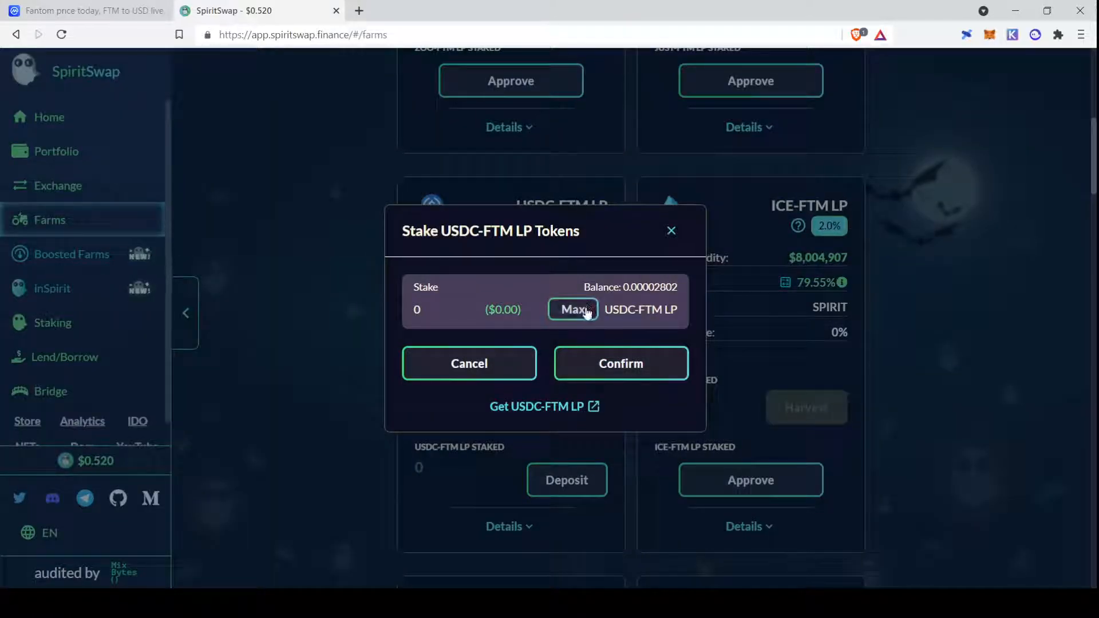
{"action": "left_click", "coordinate": [573, 310]}
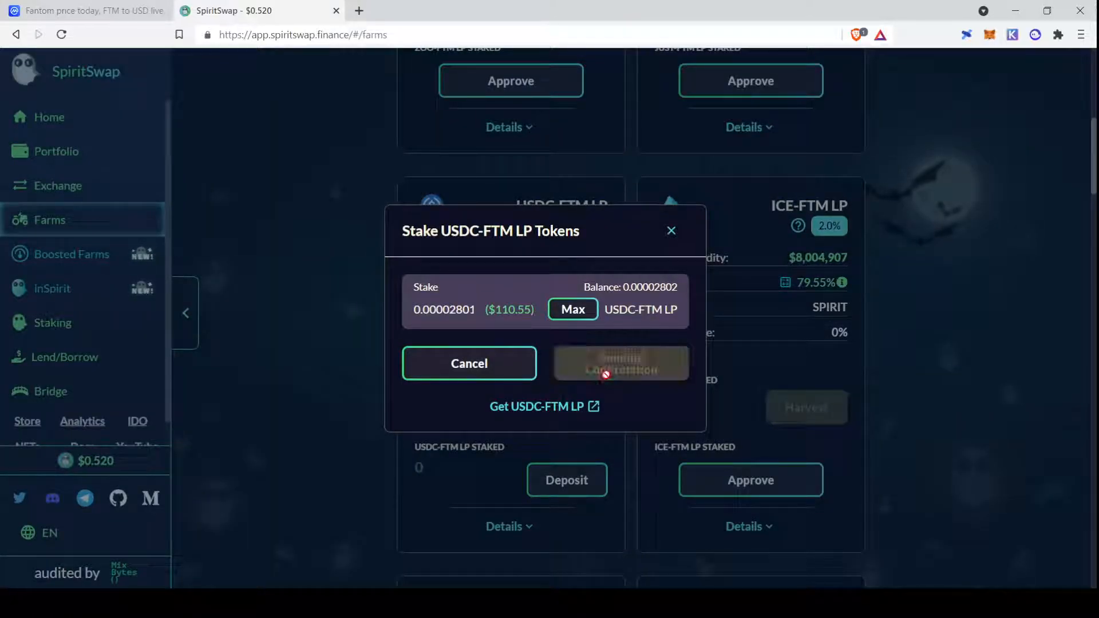
{"action": "left_click", "coordinate": [620, 363]}
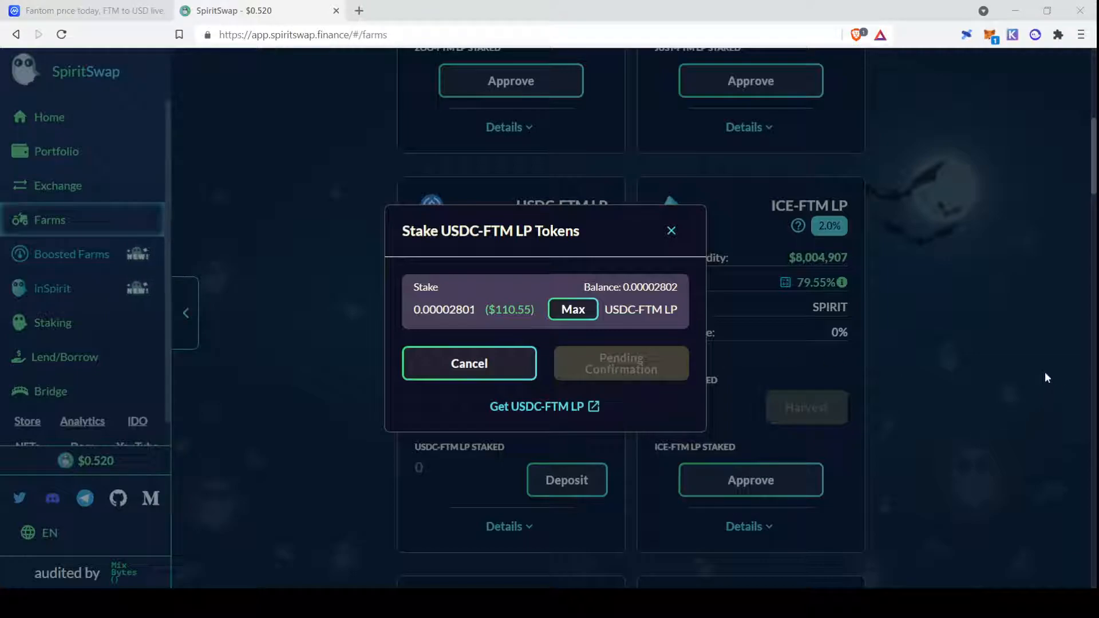
{"action": "mouse_move", "coordinate": [1069, 402]}
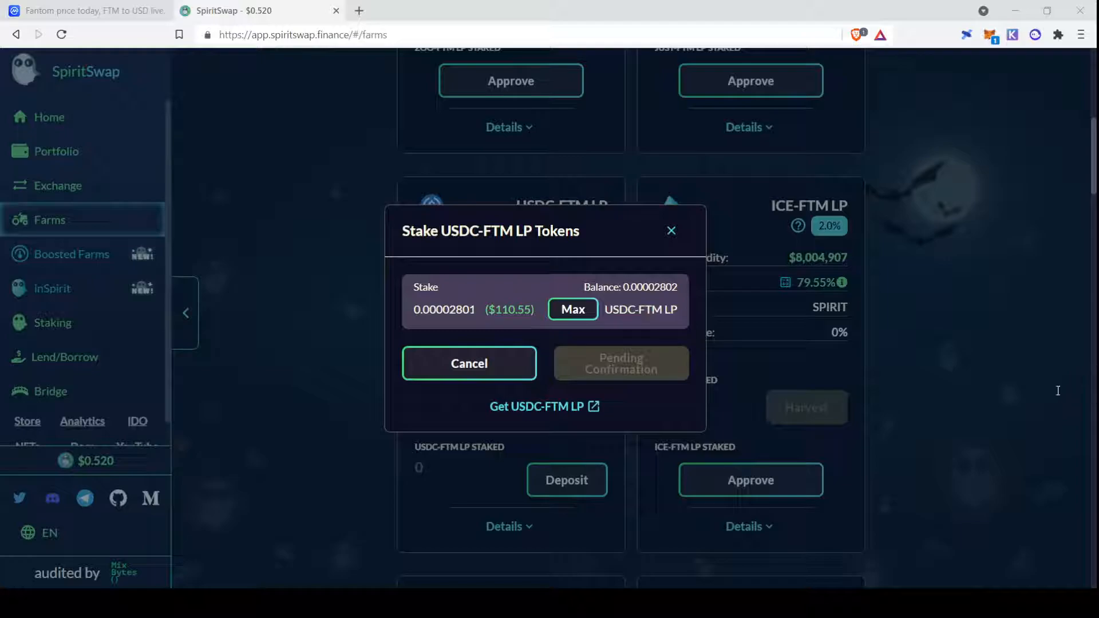
{"action": "mouse_move", "coordinate": [1083, 361]}
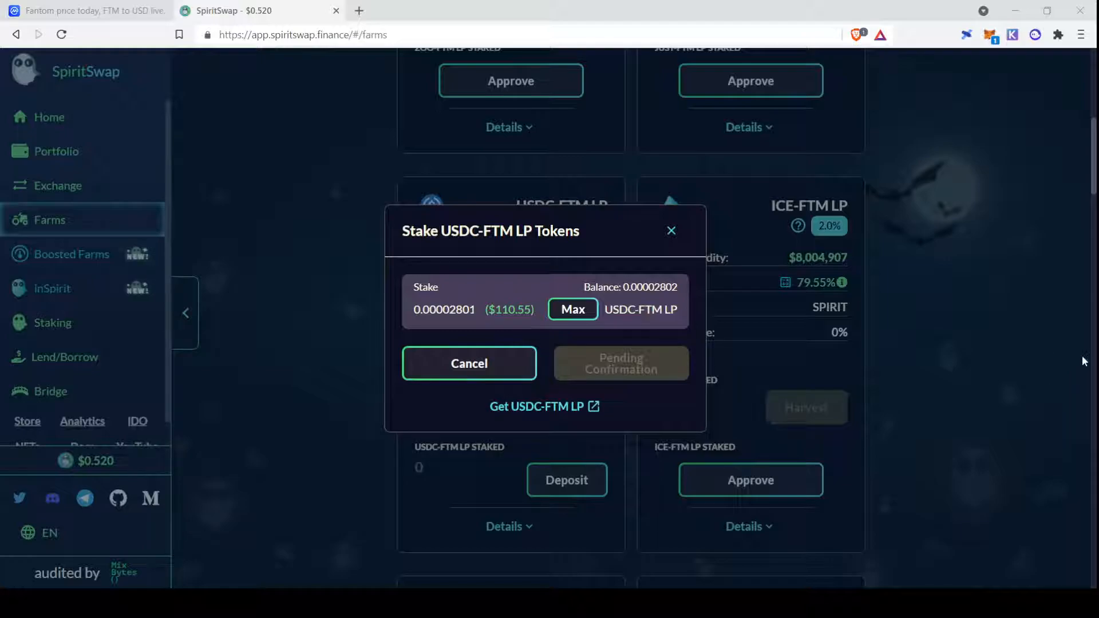
{"action": "mouse_move", "coordinate": [1040, 404]}
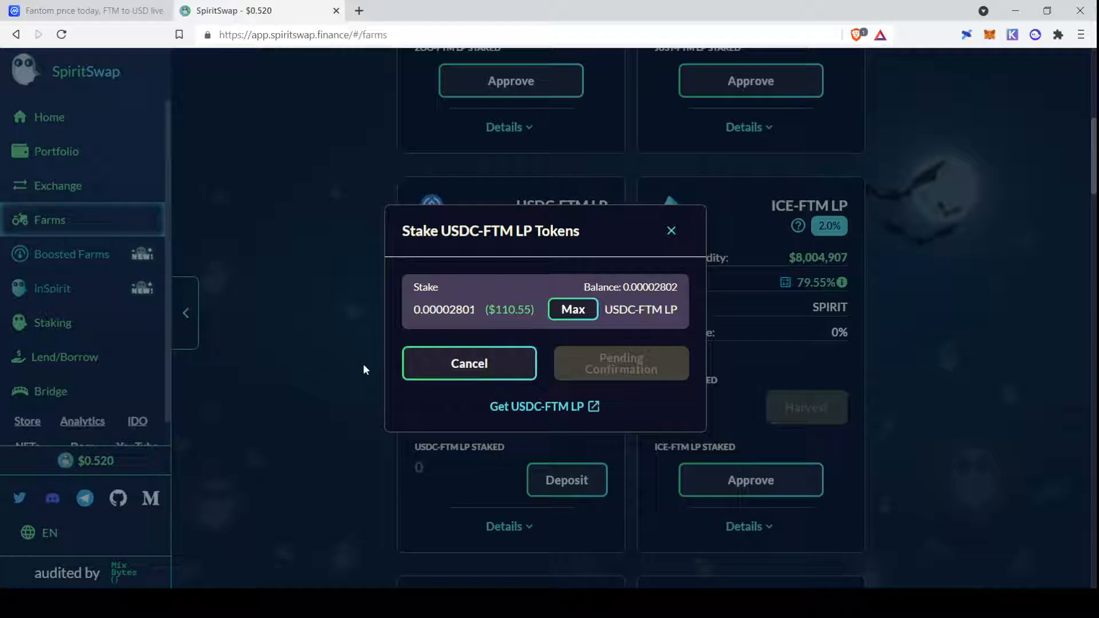
{"action": "mouse_move", "coordinate": [660, 402]}
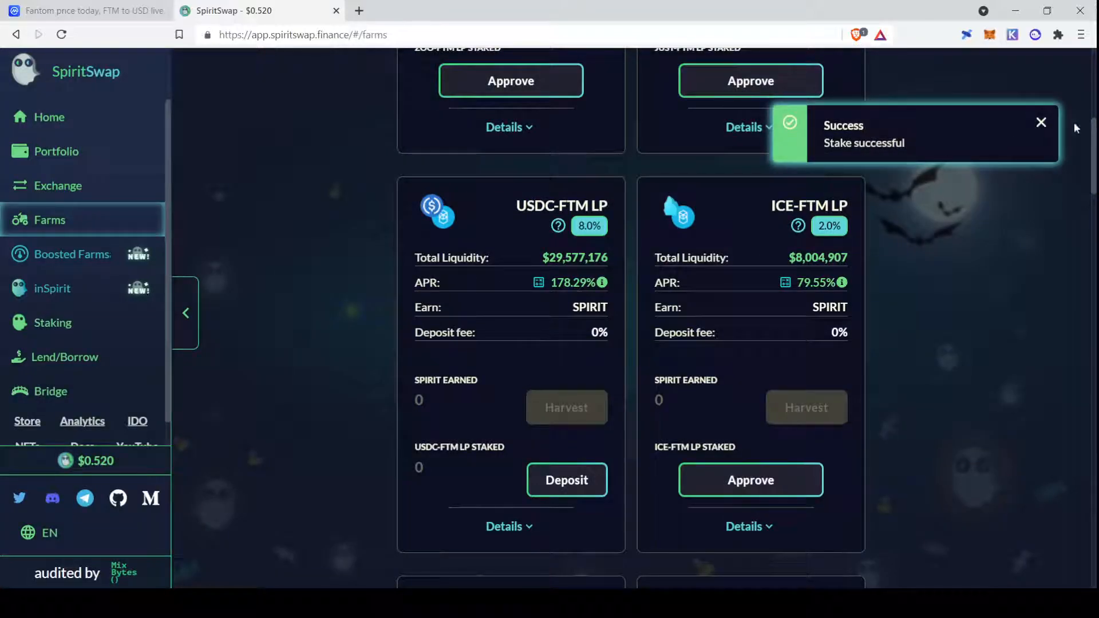
{"action": "left_click", "coordinate": [1042, 123]}
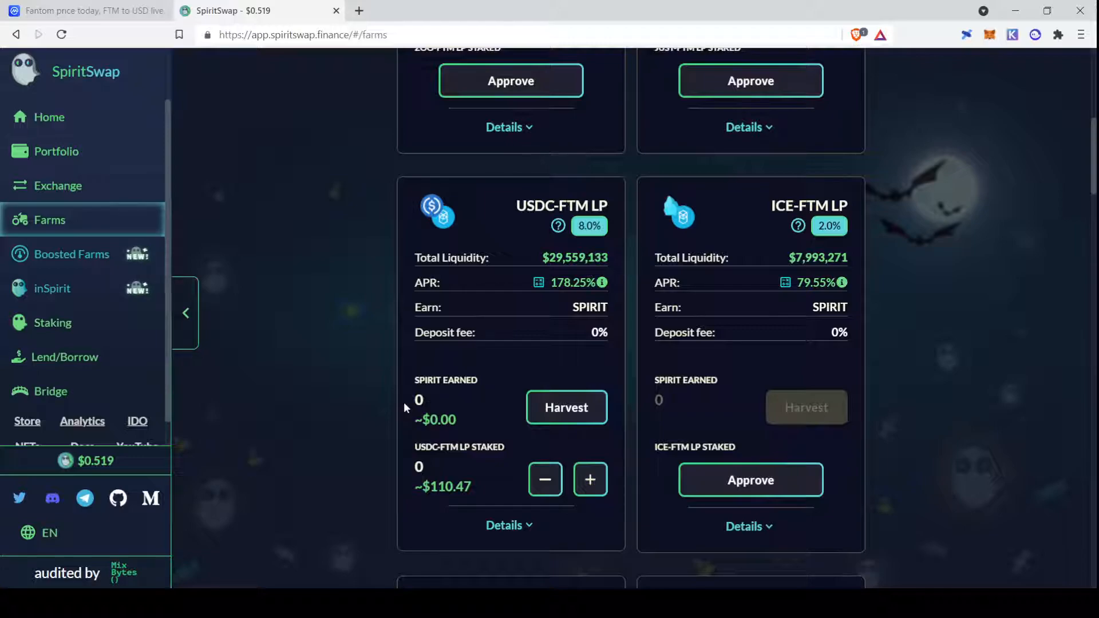
{"action": "mouse_move", "coordinate": [453, 389]}
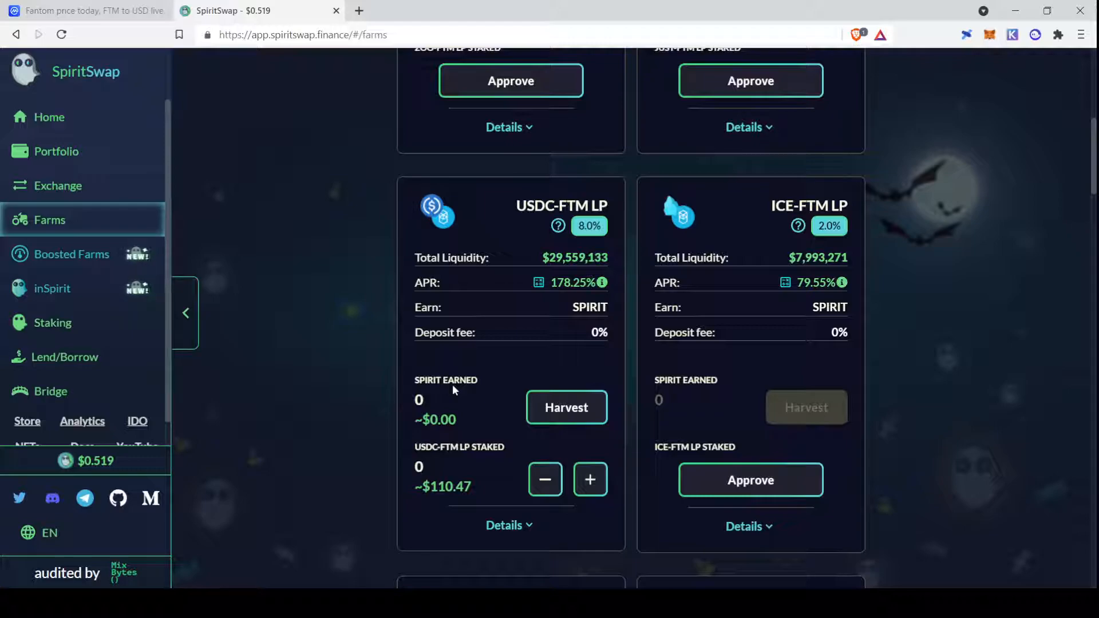
{"action": "mouse_move", "coordinate": [482, 391]}
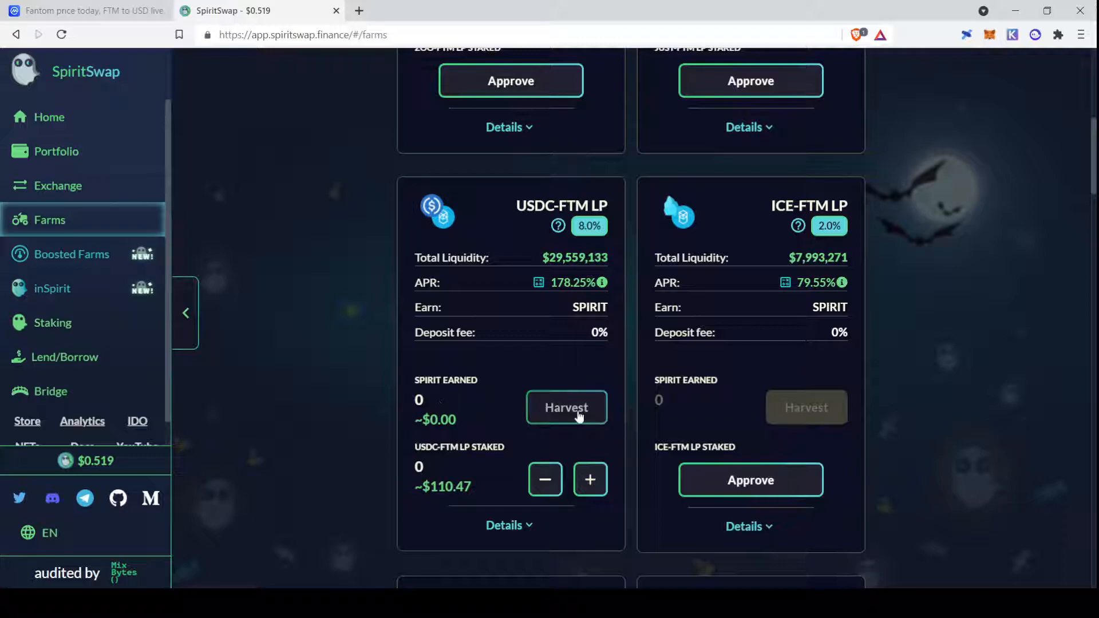
Attempt to harvest the USDC-FTM farm's SPIRIT rewards, which fails with a 'Something went wrong' warning.
{"action": "left_click", "coordinate": [566, 407]}
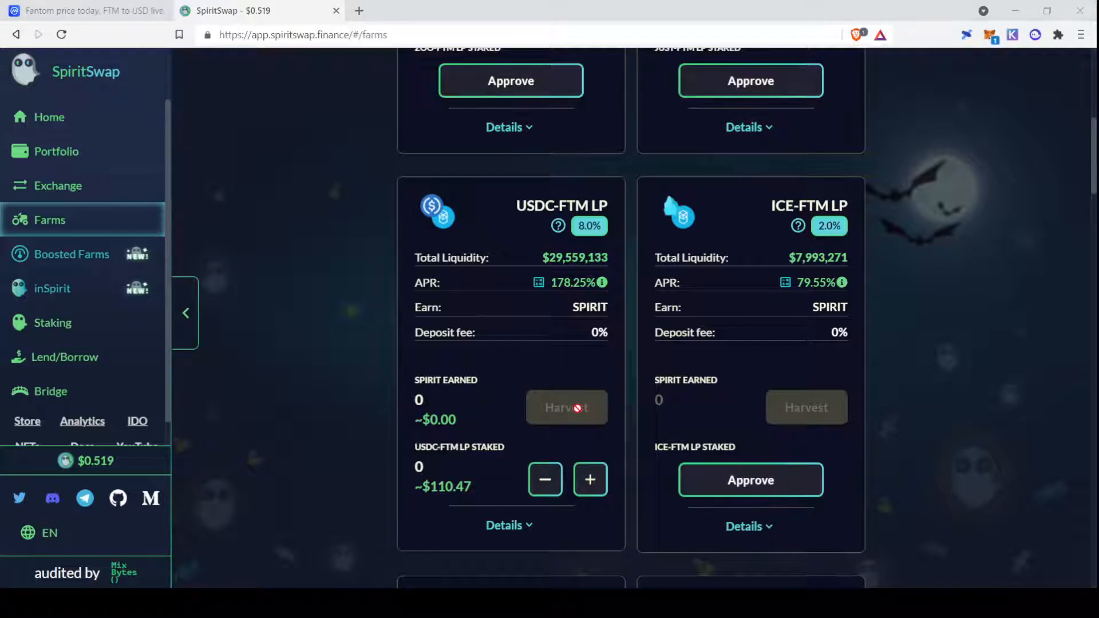
{"action": "mouse_move", "coordinate": [955, 572]}
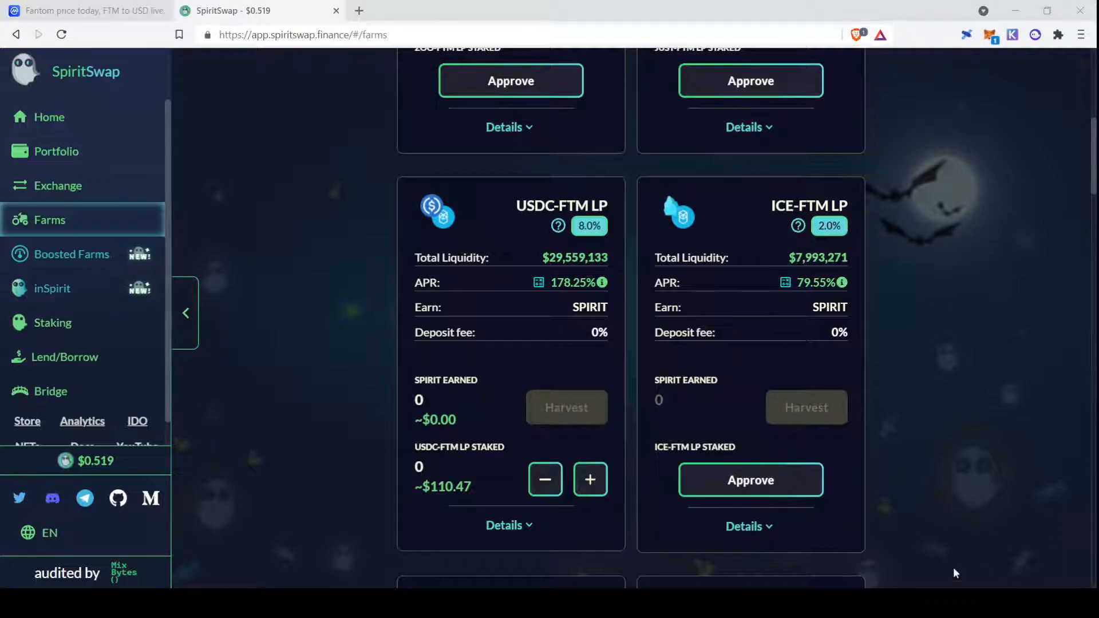
{"action": "mouse_move", "coordinate": [754, 371]}
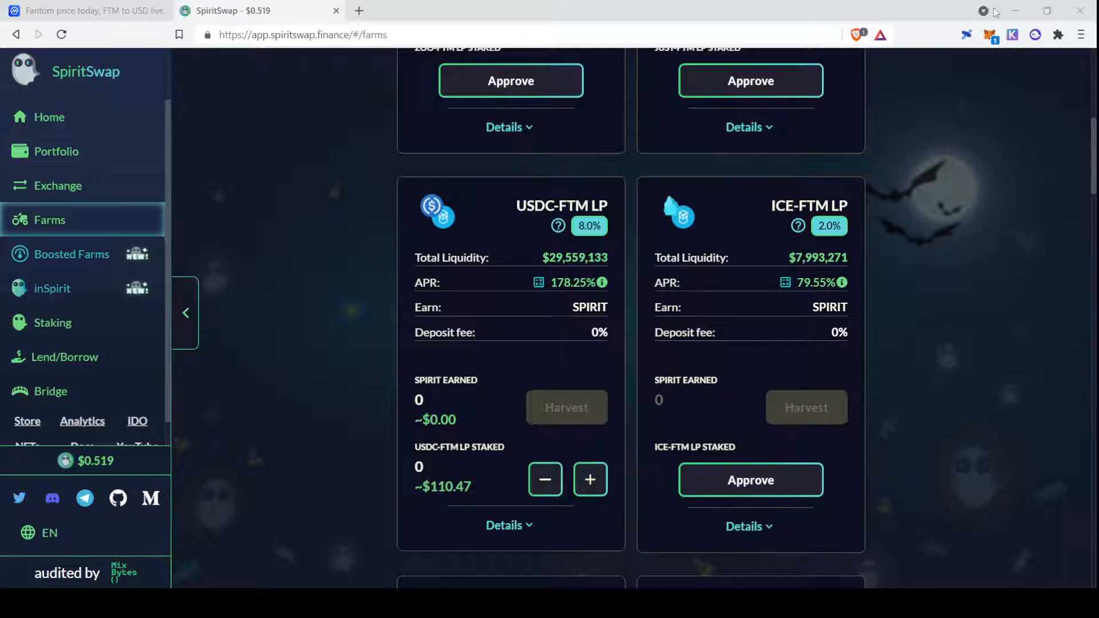
{"action": "mouse_move", "coordinate": [880, 335]}
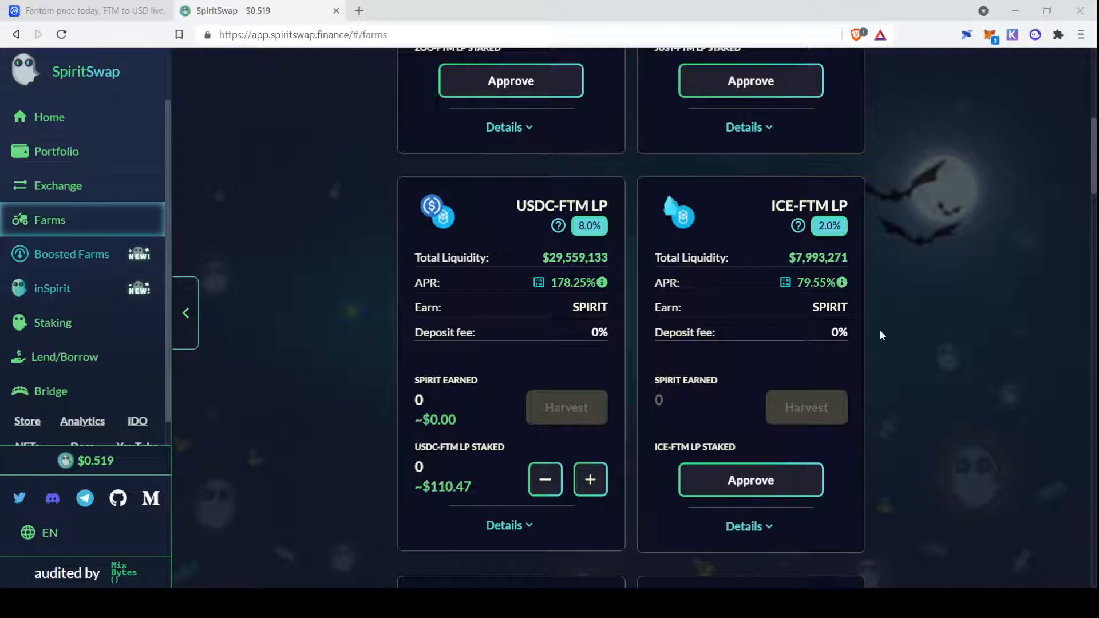
{"action": "mouse_move", "coordinate": [967, 353]}
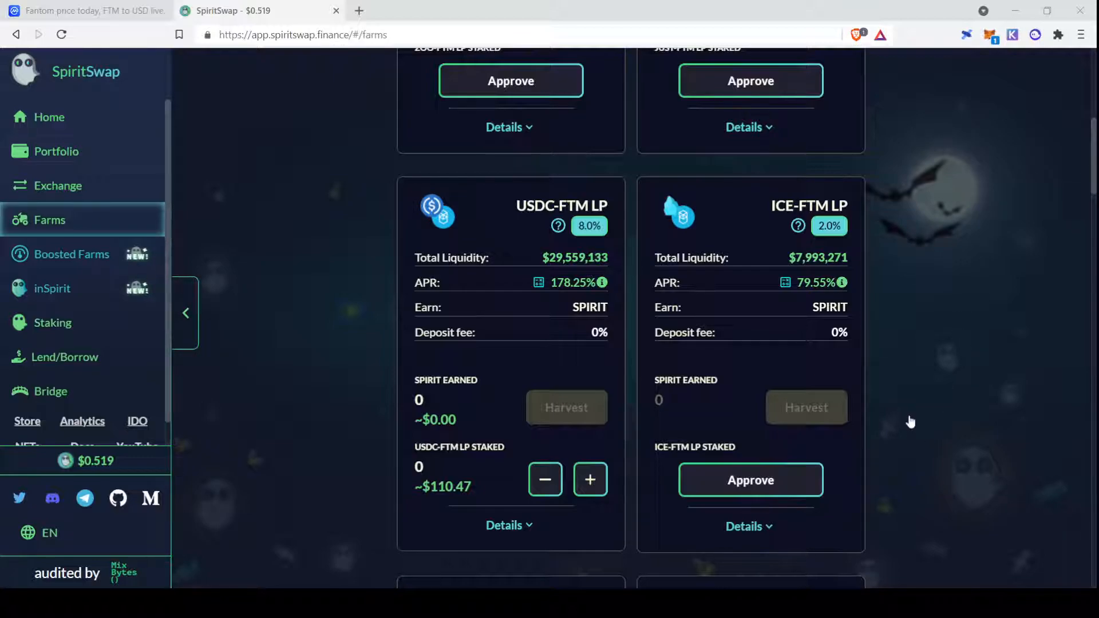
{"action": "left_click", "coordinate": [565, 408]}
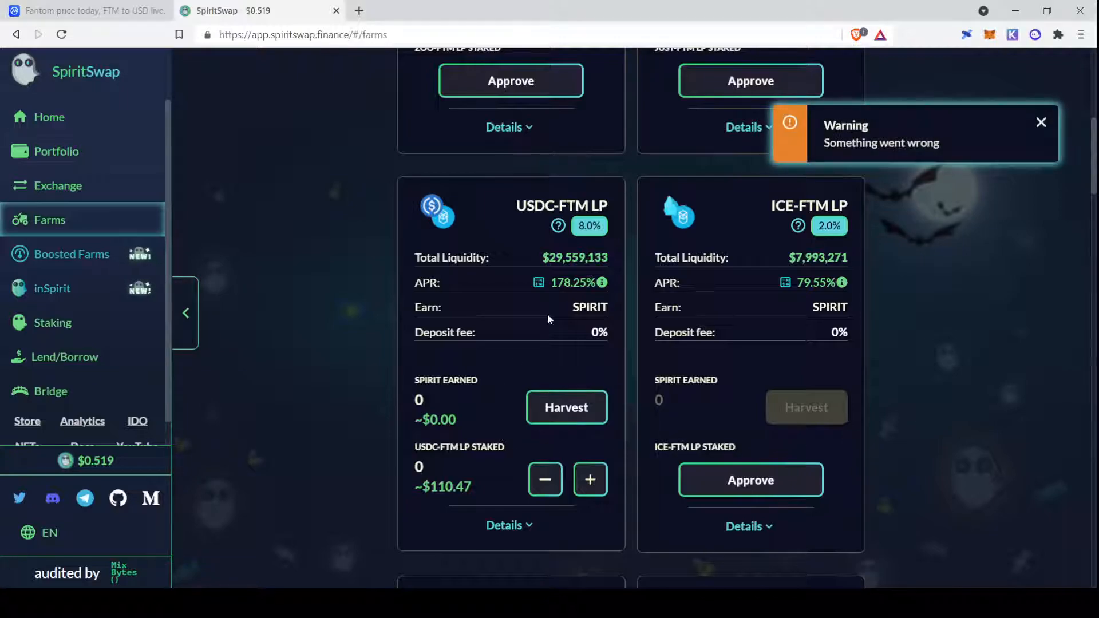